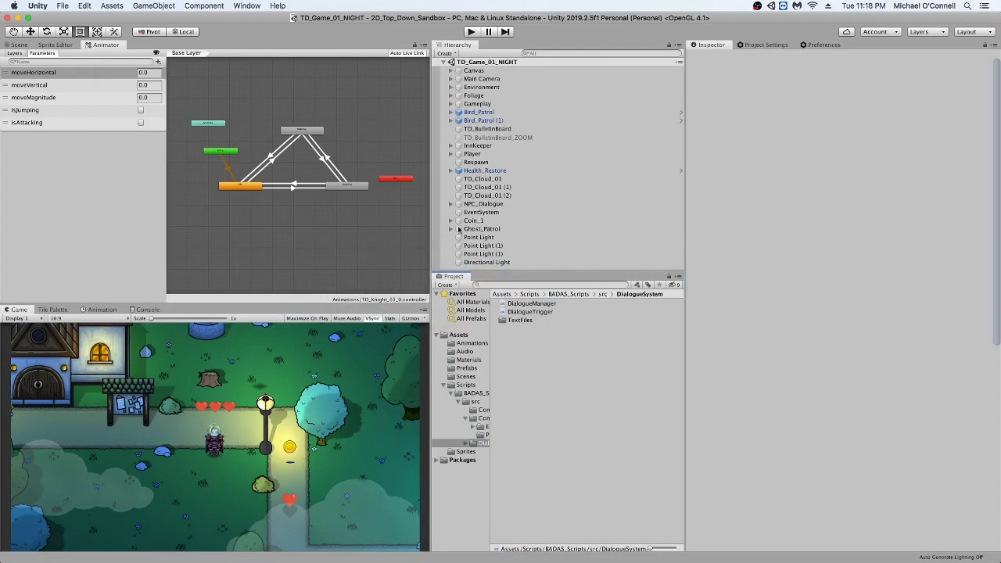
{"action": "mouse_move", "coordinate": [603, 399]}
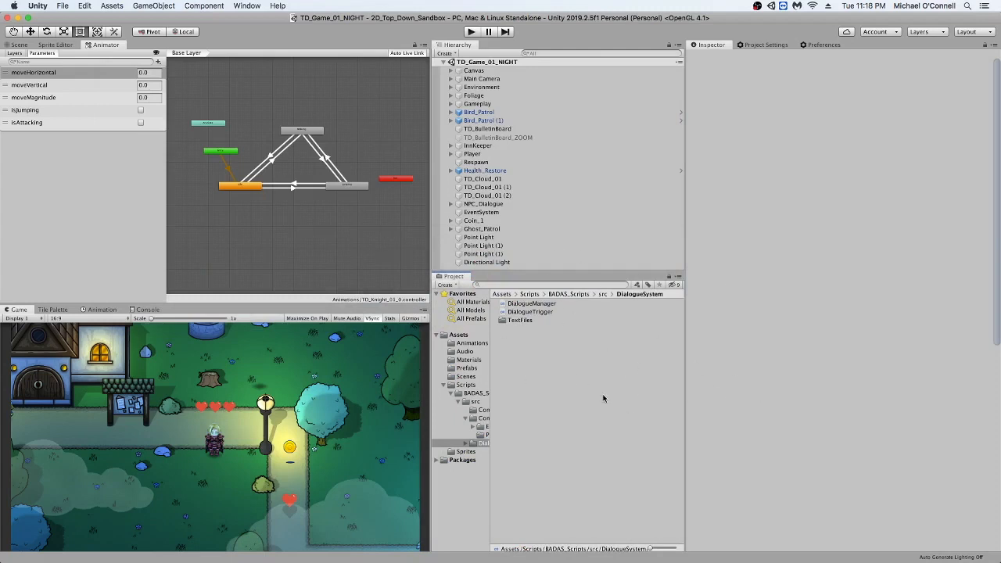
{"action": "mouse_move", "coordinate": [540, 329]}
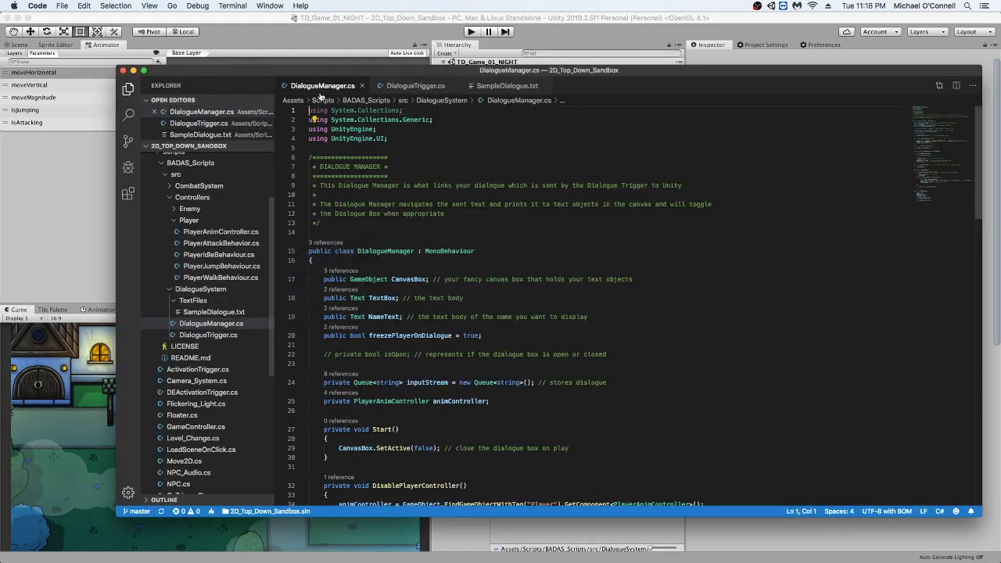
Step: Read through DialogueManager.cs, DialogueTrigger.cs and SampleDialogue.txt's EndQueue marker, then return to Unity
{"action": "scroll", "scroll_direction": "down", "scroll_amount": 3}
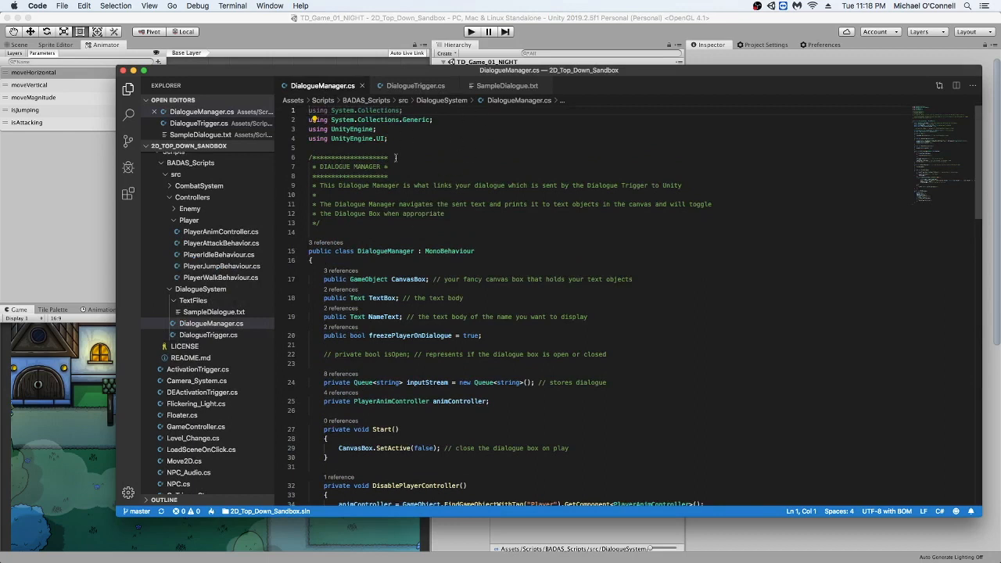
{"action": "left_click", "coordinate": [415, 86]}
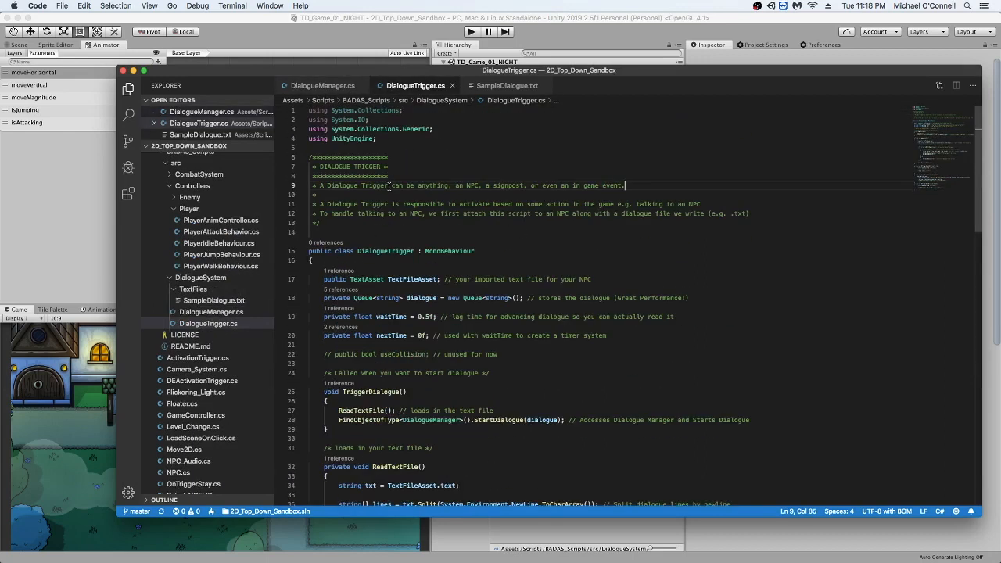
{"action": "mouse_move", "coordinate": [587, 186]}
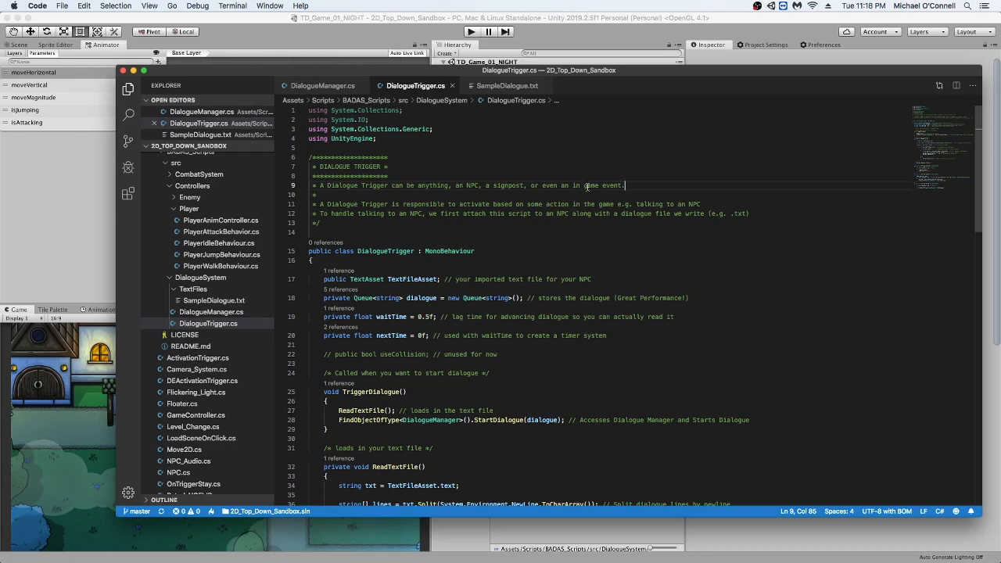
{"action": "scroll", "scroll_direction": "down", "scroll_amount": 3}
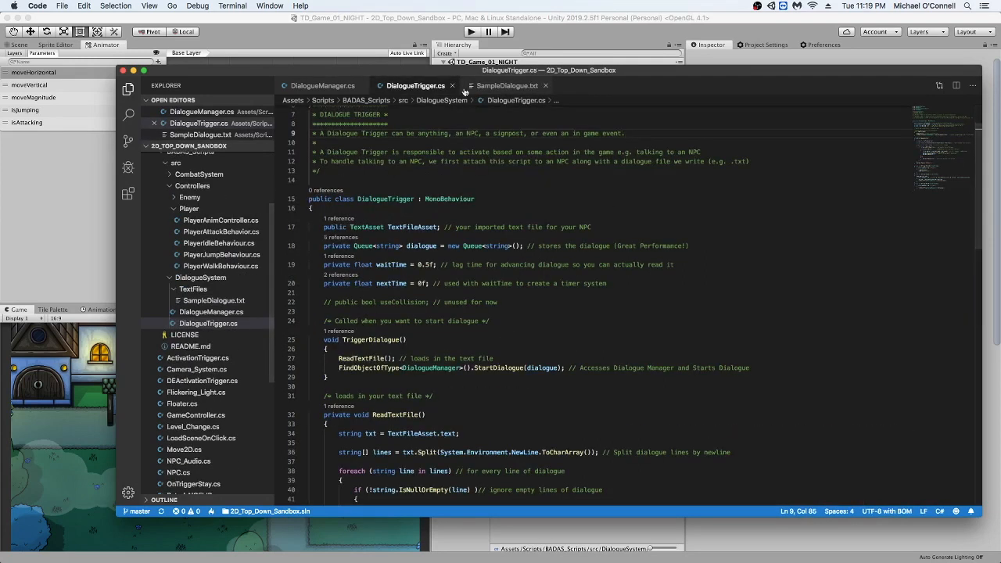
{"action": "left_click", "coordinate": [507, 85]}
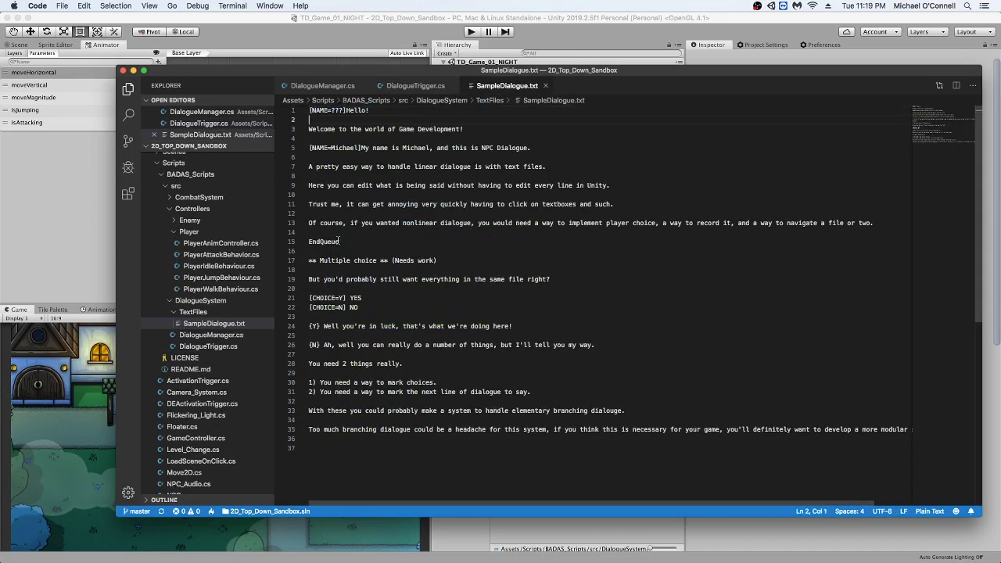
{"action": "double_click", "coordinate": [324, 241]}
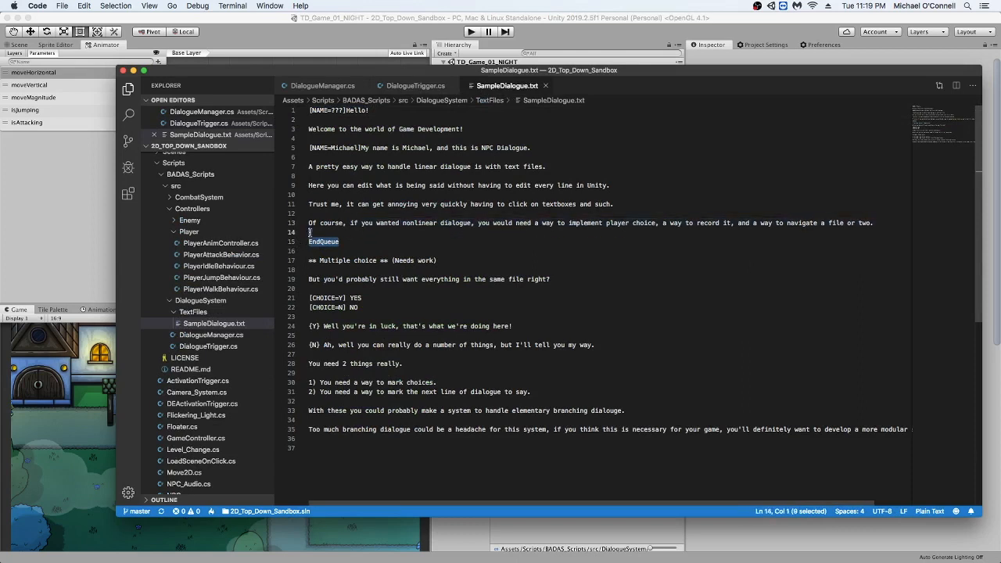
{"action": "left_click", "coordinate": [416, 85]}
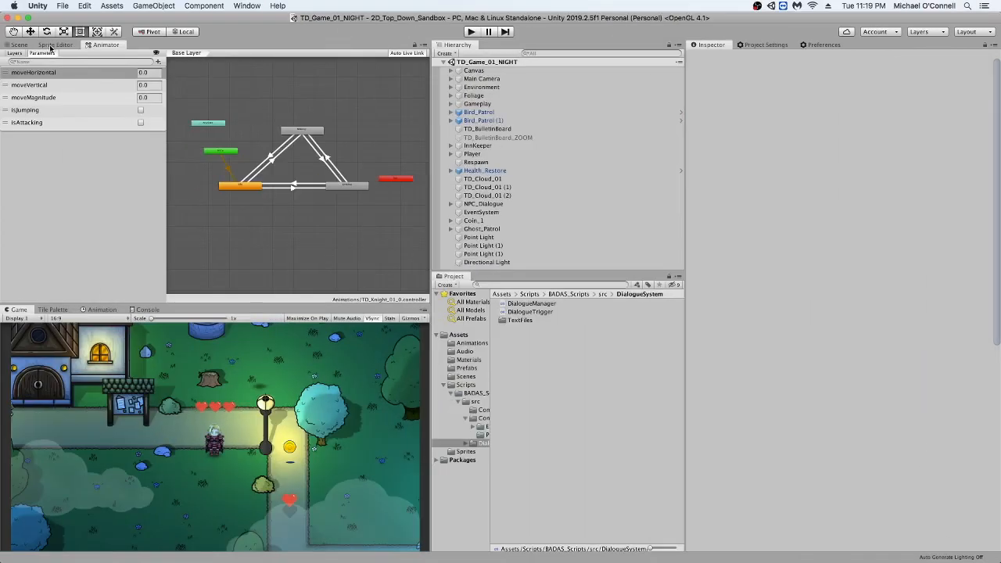
Step: Create an empty DialogueManager child under Canvas with the Dialogue Manager script and stretch-stretch anchors
{"action": "left_click", "coordinate": [18, 44]}
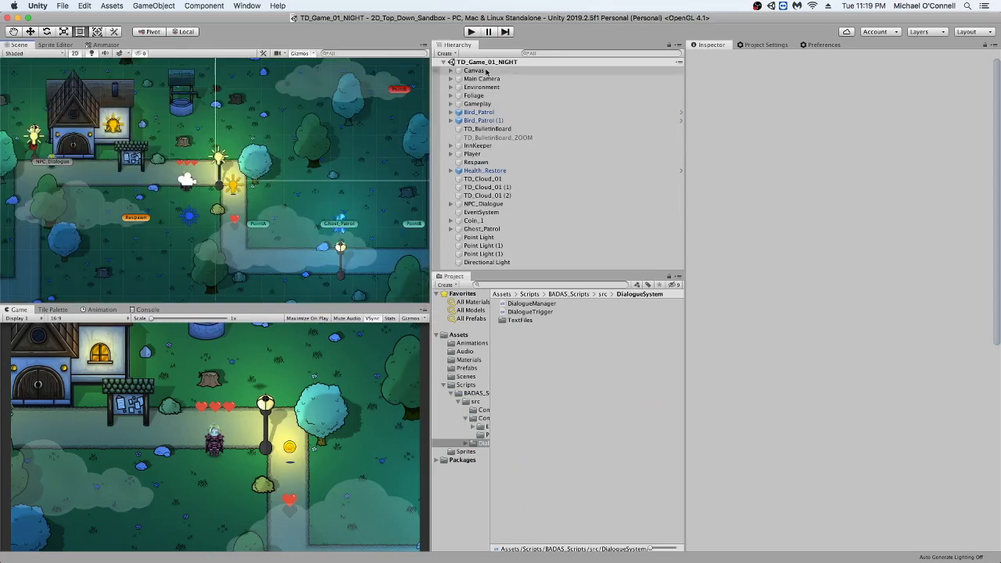
{"action": "left_click", "coordinate": [474, 71]}
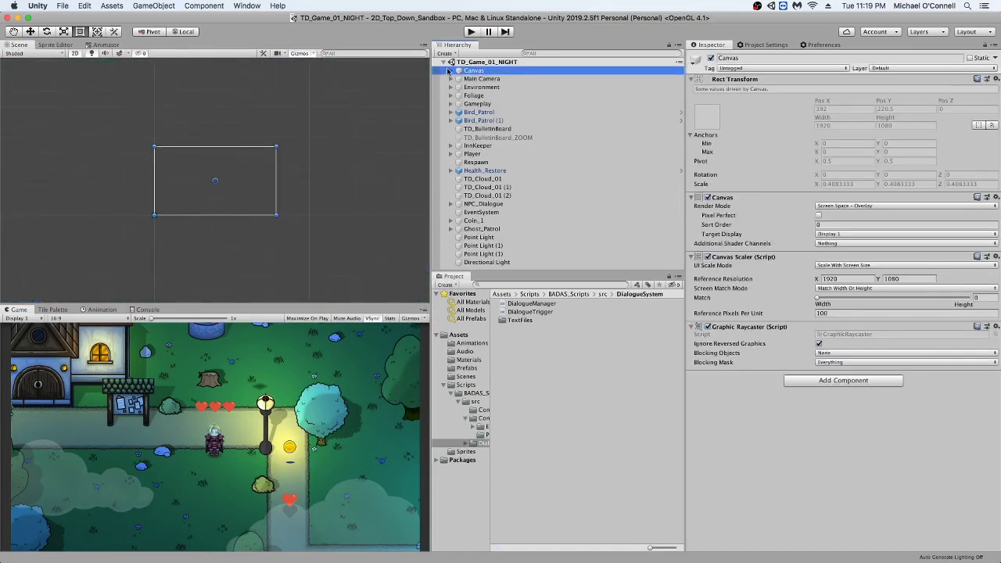
{"action": "right_click", "coordinate": [473, 70]}
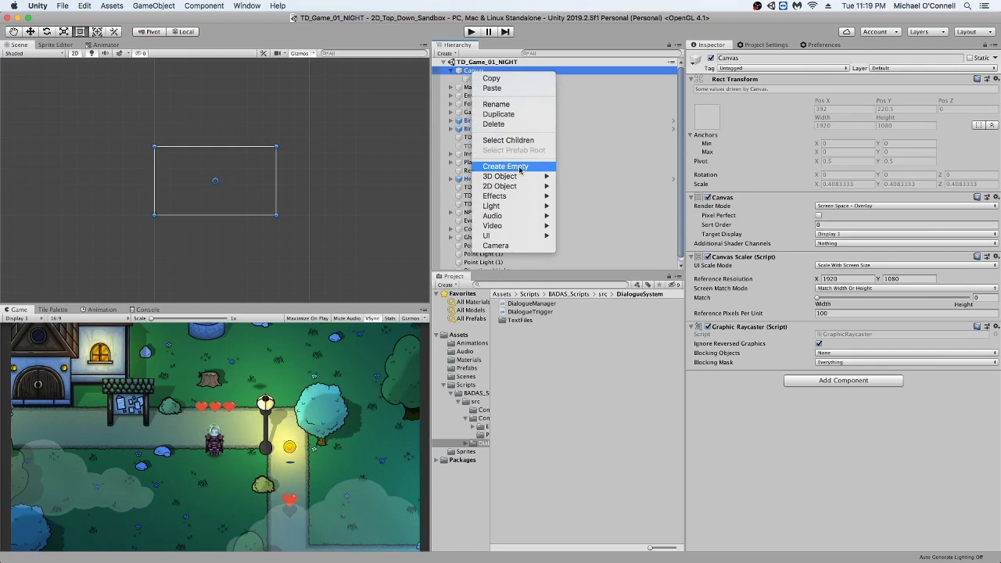
{"action": "left_click", "coordinate": [506, 166]}
{"action": "type", "text": "DialogueManager"}
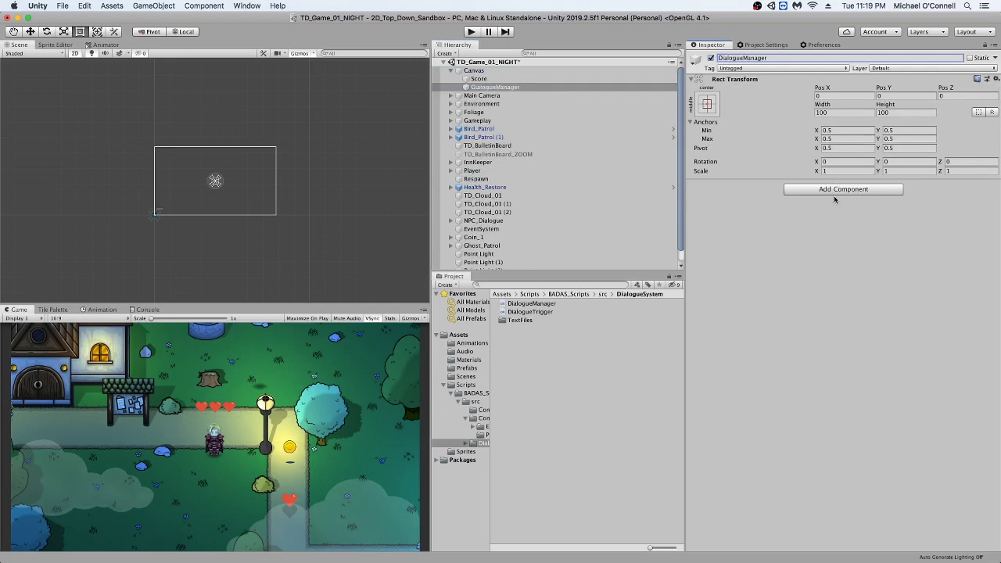
{"action": "left_click", "coordinate": [844, 189]}
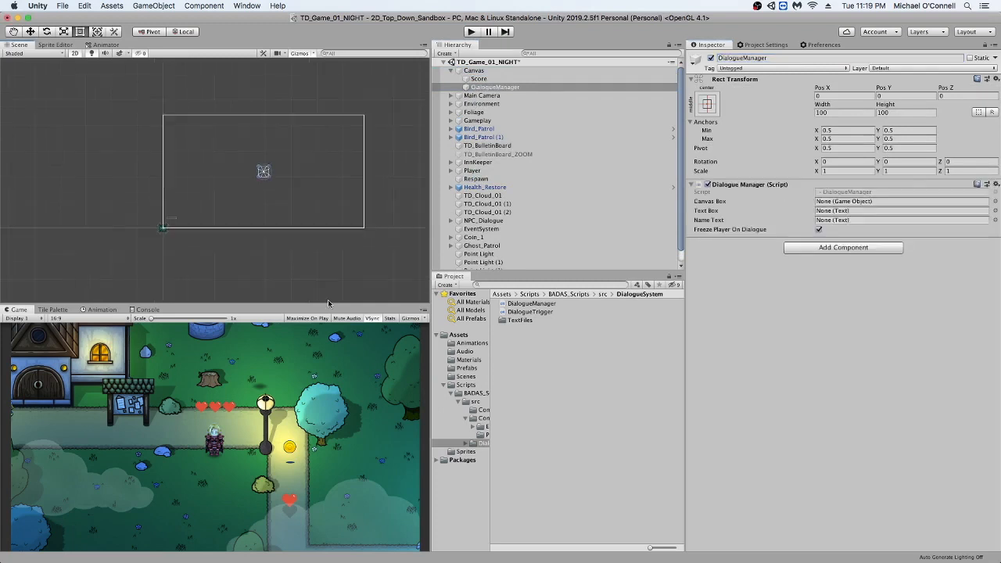
{"action": "mouse_move", "coordinate": [312, 155]}
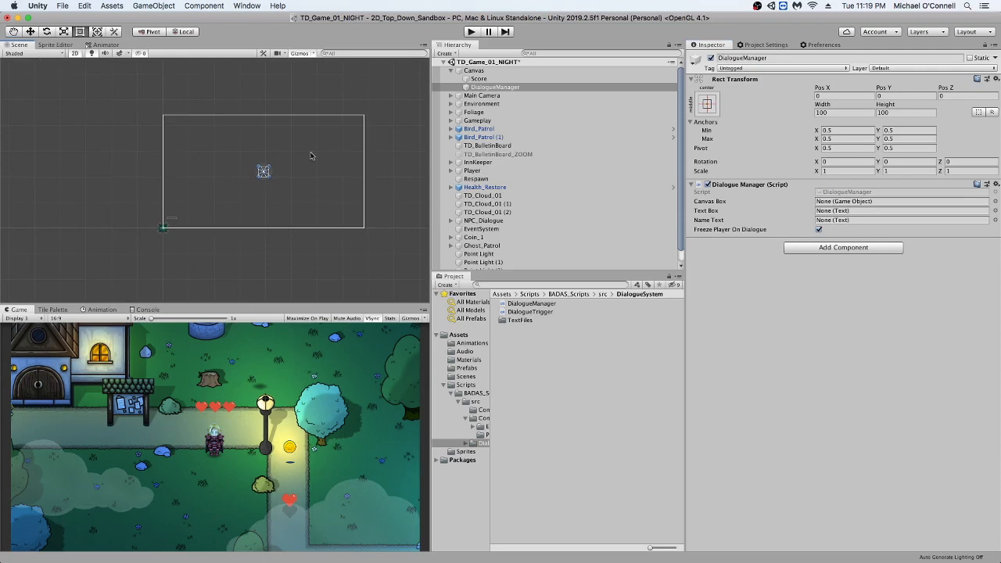
{"action": "mouse_move", "coordinate": [188, 118]}
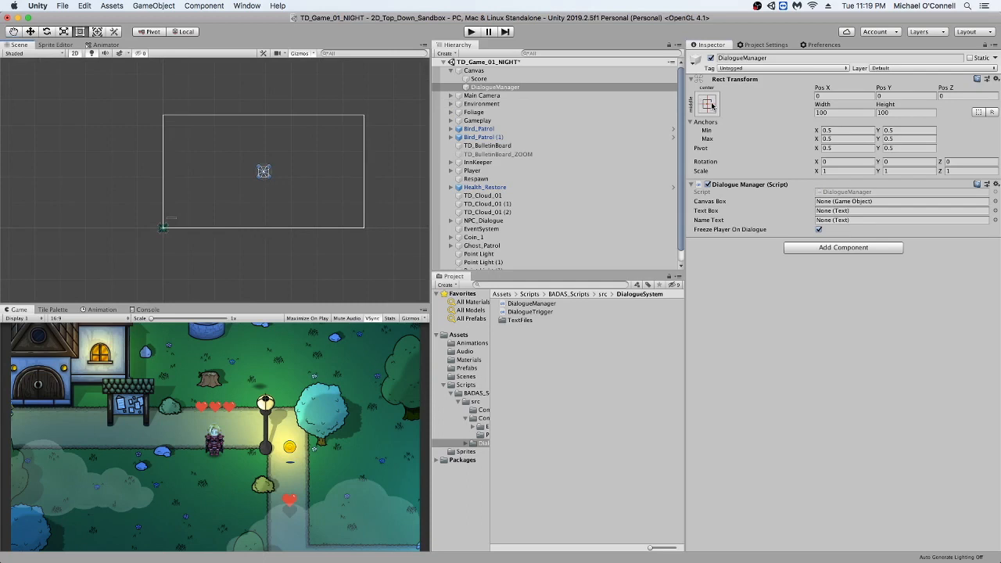
{"action": "left_click", "coordinate": [707, 102]}
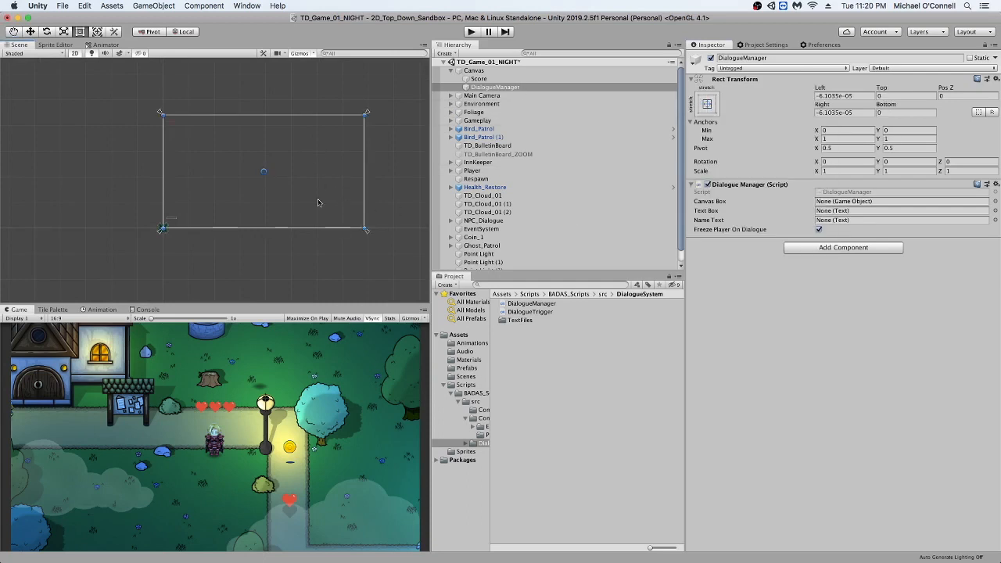
{"action": "mouse_move", "coordinate": [243, 167]}
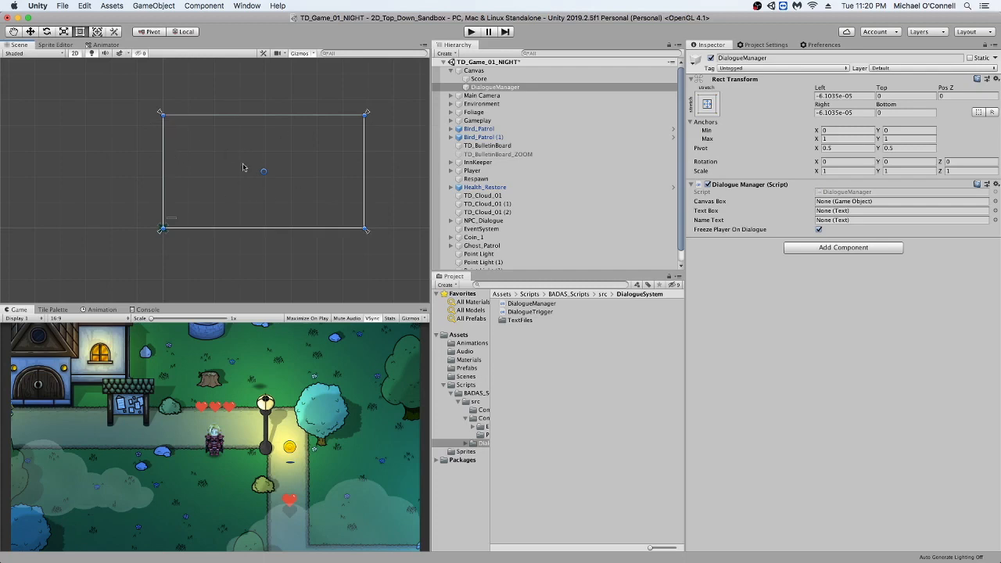
{"action": "mouse_move", "coordinate": [720, 141]}
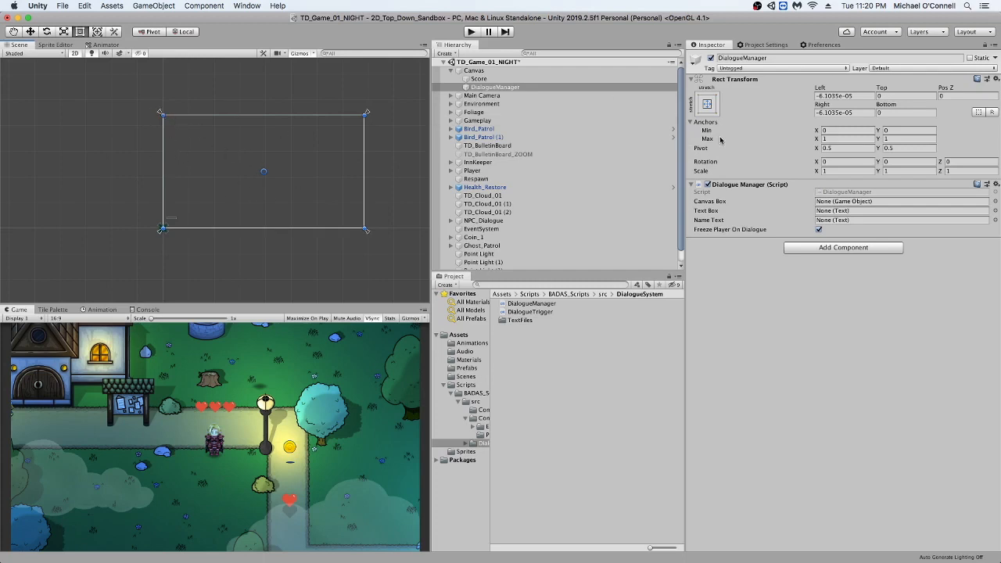
{"action": "mouse_move", "coordinate": [158, 246]}
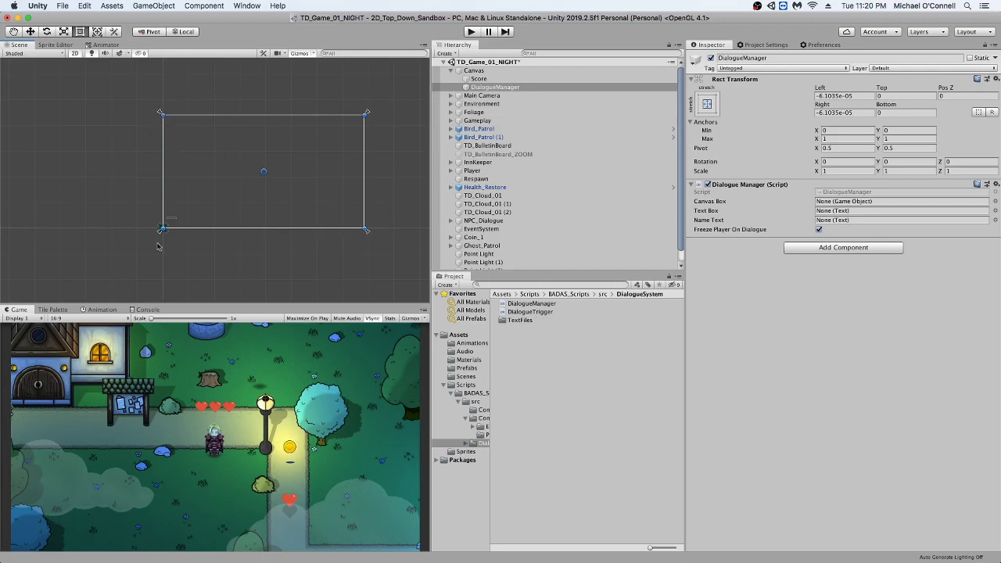
Step: Add a UI Panel named DialogueBox under DialogueManager, anchored to the bottom strip (max Y about 0.31)
{"action": "right_click", "coordinate": [480, 78]}
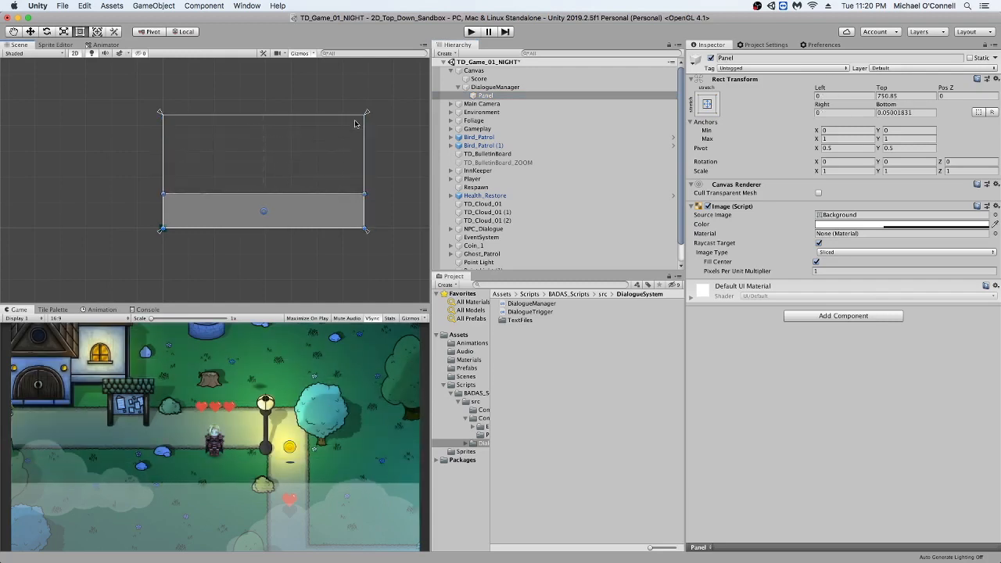
{"action": "double_click", "coordinate": [735, 58]}
{"action": "type", "text": "Dialo"}
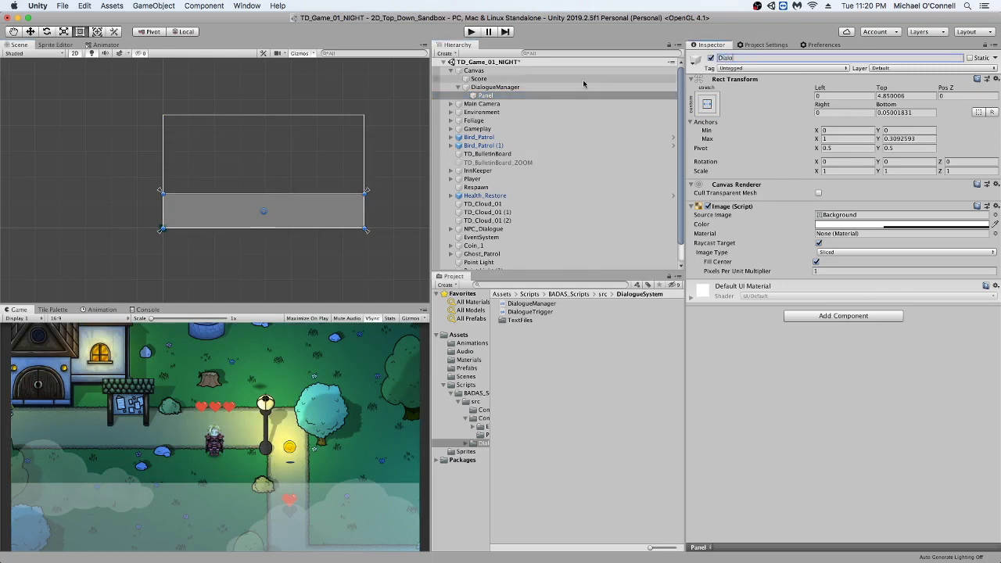
{"action": "right_click", "coordinate": [495, 94]}
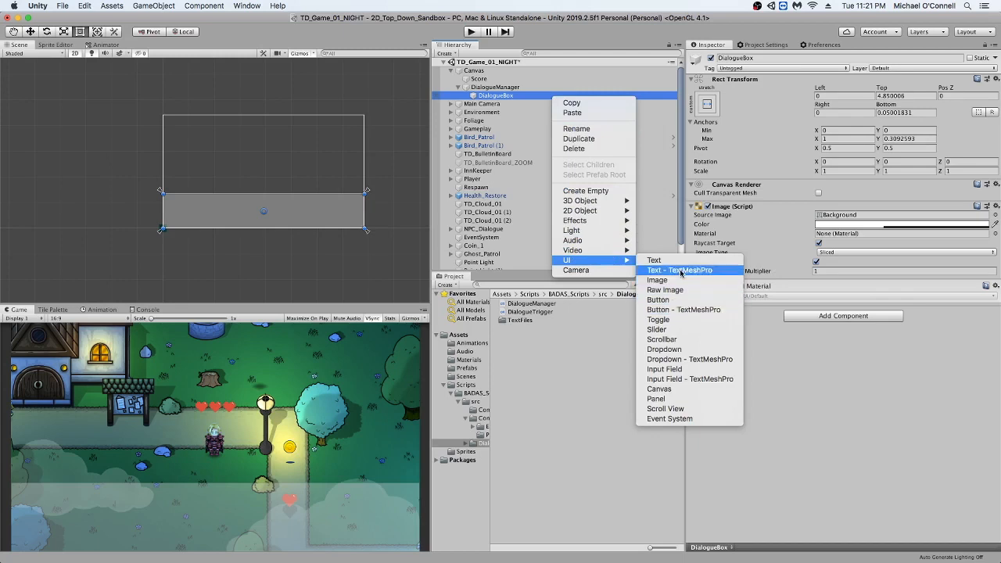
Step: Add a Text element to DialogueBox with Best Fit max size 300, anchored across the box's top
{"action": "left_click", "coordinate": [654, 259]}
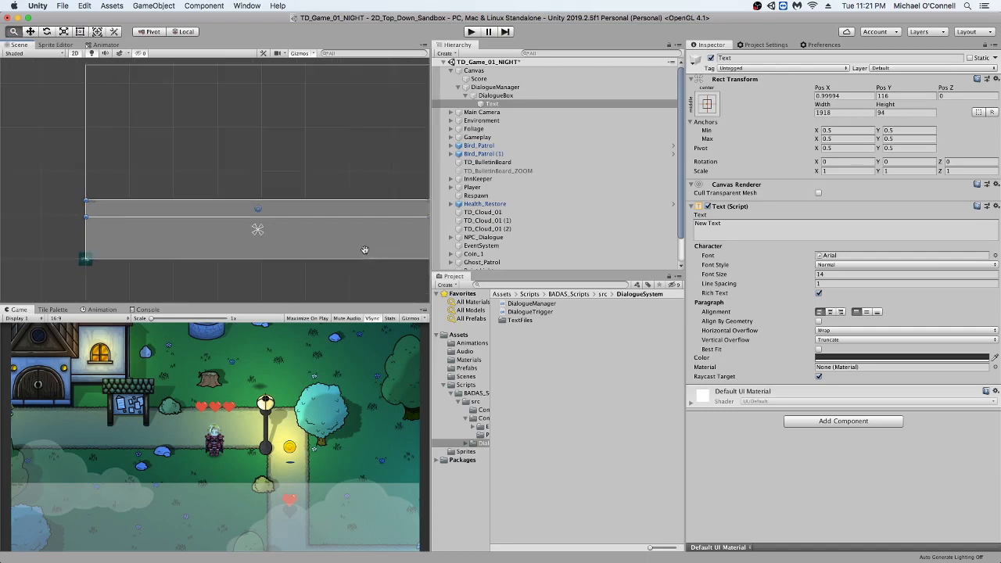
{"action": "left_click", "coordinate": [819, 349]}
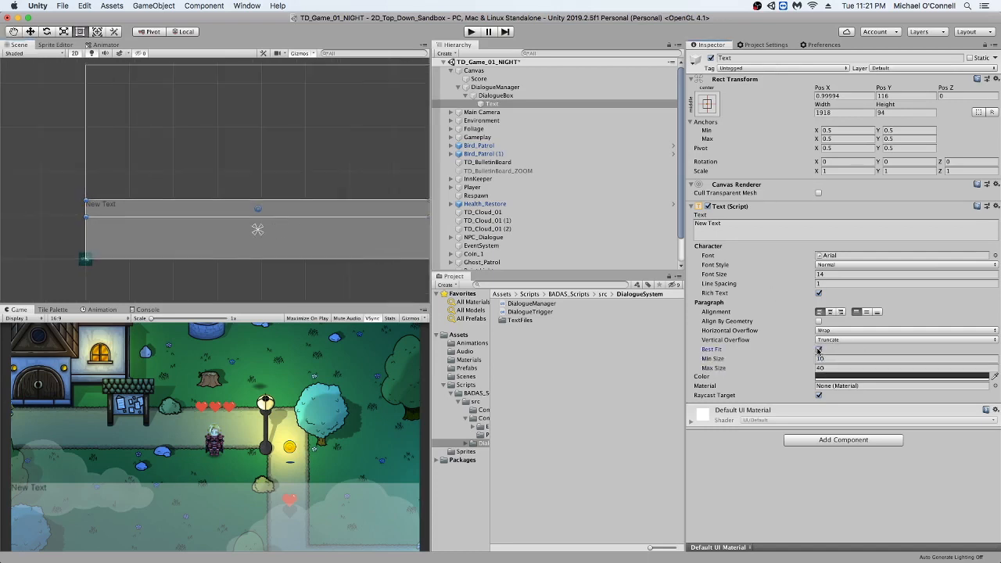
{"action": "left_click", "coordinate": [904, 368]}
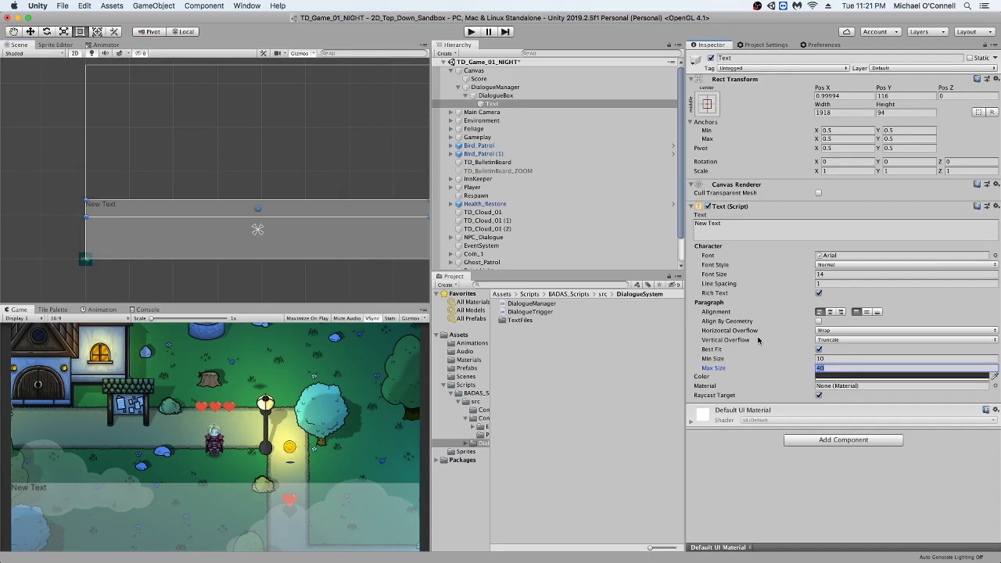
{"action": "type", "text": "300"}
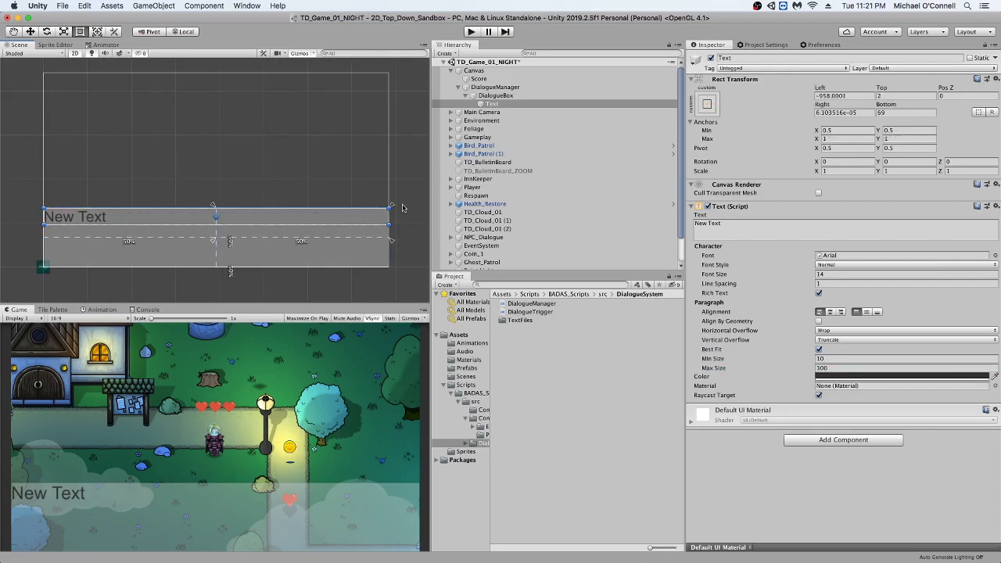
{"action": "left_click", "coordinate": [707, 103]}
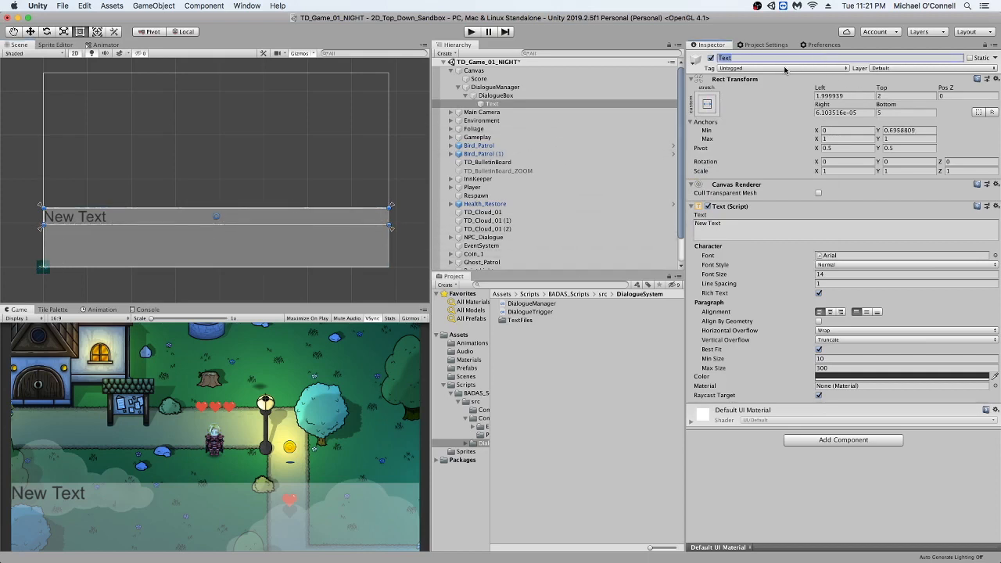
Step: Rename the Text to NameText reading 'Name goes here', and duplicate it as DialogueText
{"action": "type", "text": "NameTe"}
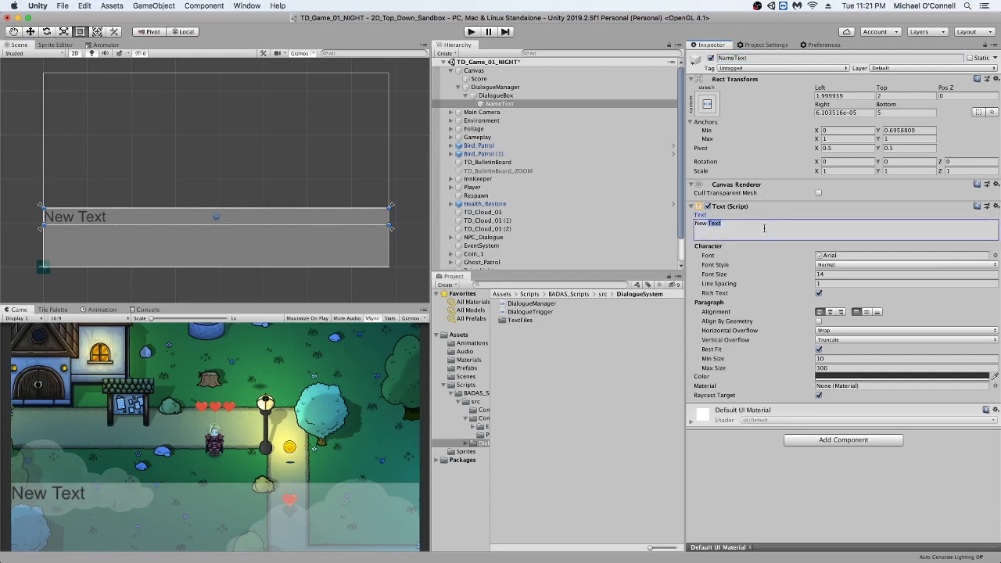
{"action": "type", "text": "Nam"}
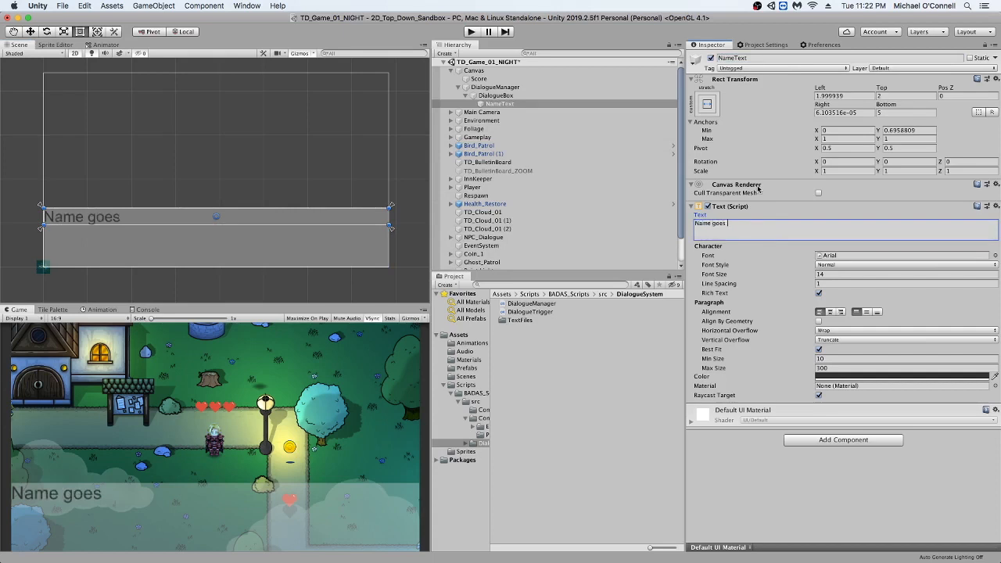
{"action": "type", "text": "here"}
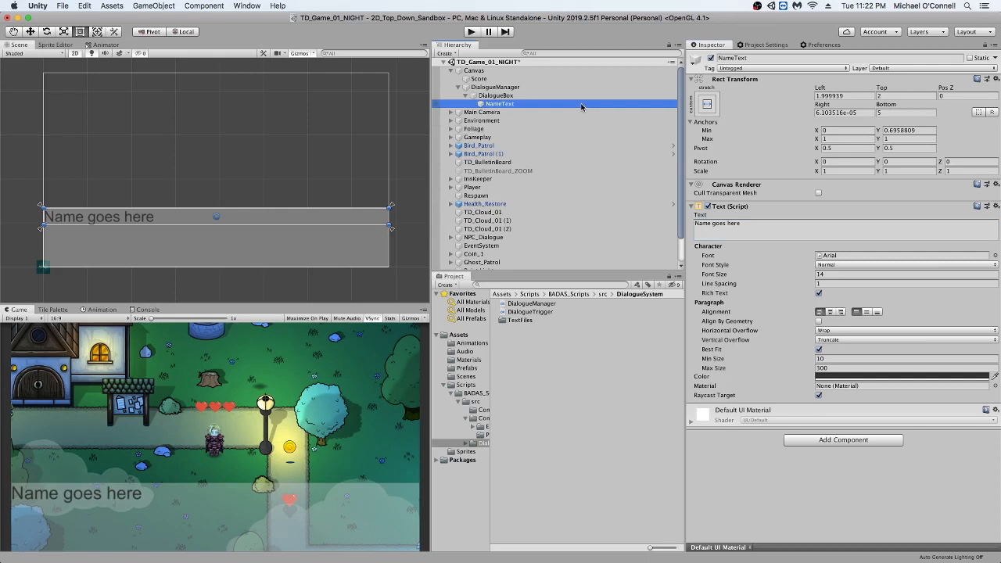
{"action": "mouse_move", "coordinate": [624, 113]}
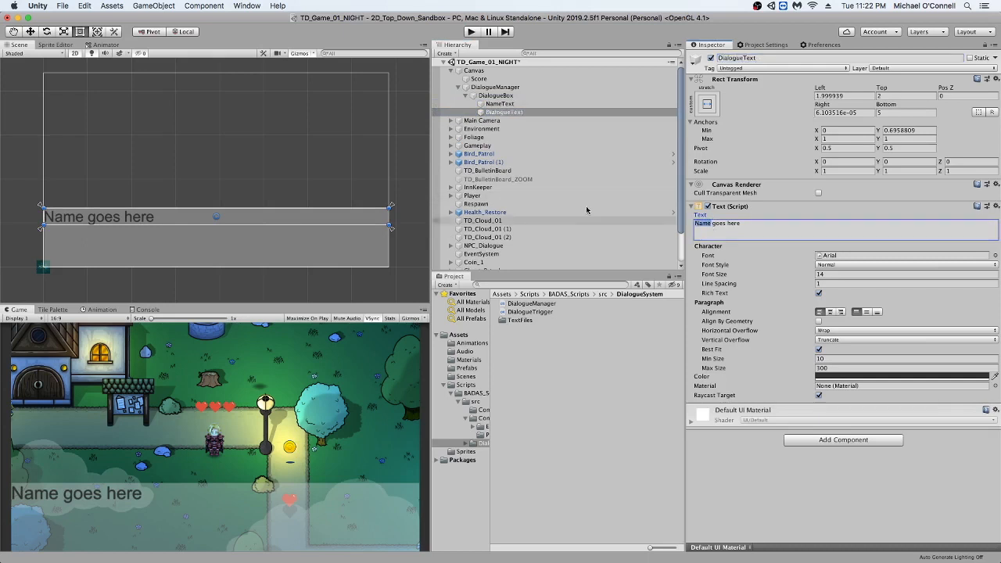
Step: Set DialogueText to 'Dialogue goes here' and anchor it below the name (Max Y 0.6958809)
{"action": "type", "text": "Dialogue goes here"}
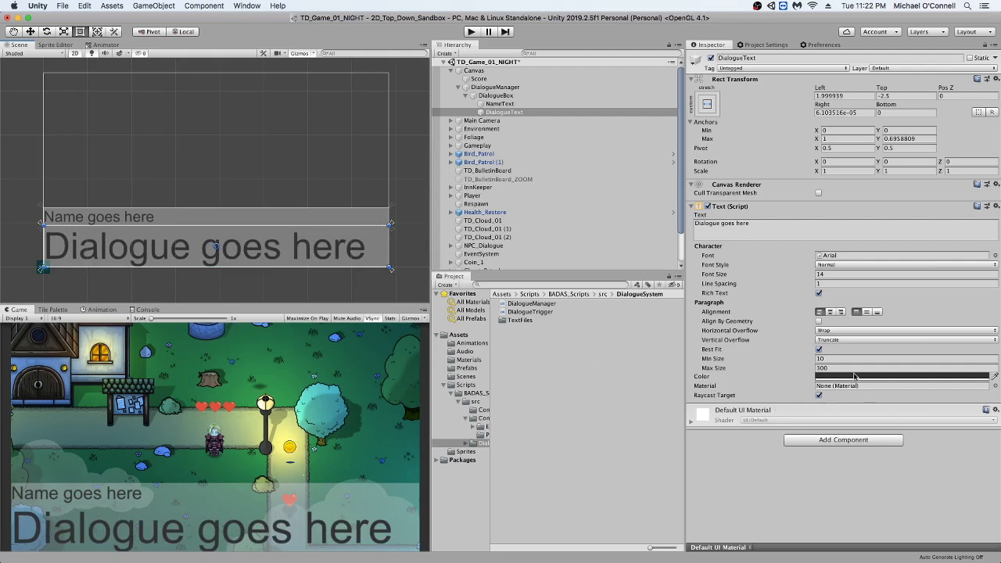
{"action": "mouse_move", "coordinate": [642, 176]}
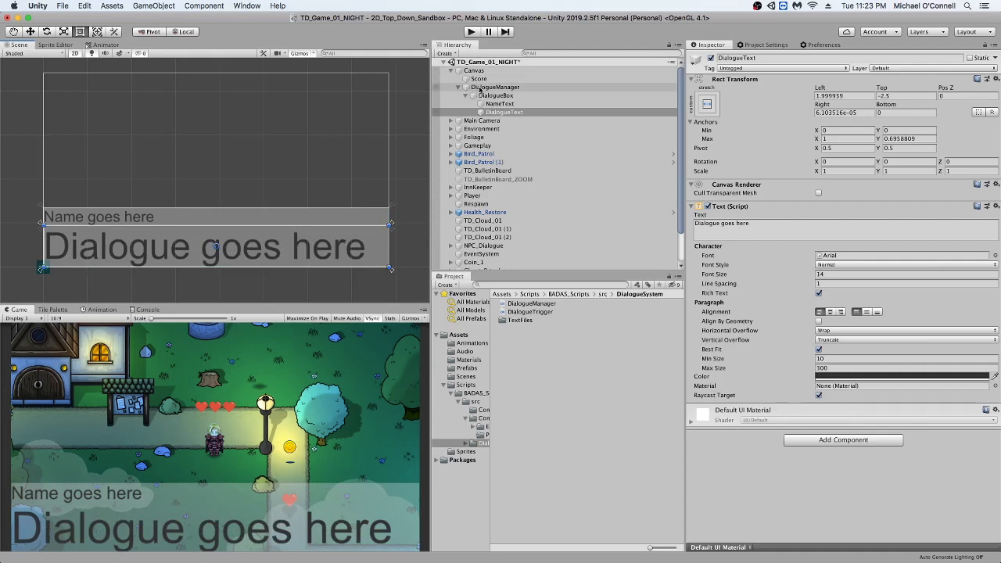
Step: Assign DialogueBox, DialogueText and NameText to the Dialogue Manager fields and toggle Freeze Player On Dialogue
{"action": "left_click", "coordinate": [497, 87]}
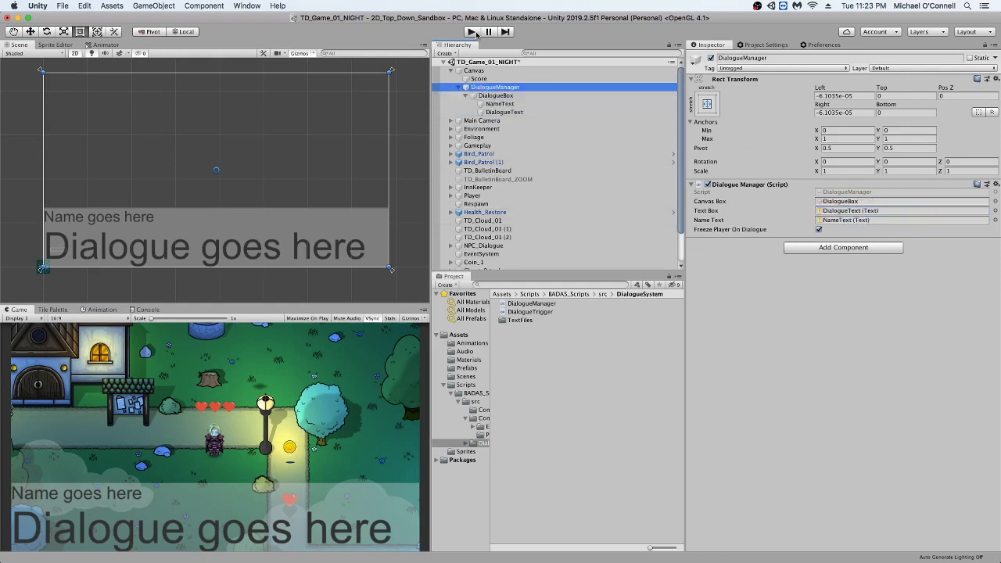
{"action": "mouse_move", "coordinate": [473, 33]}
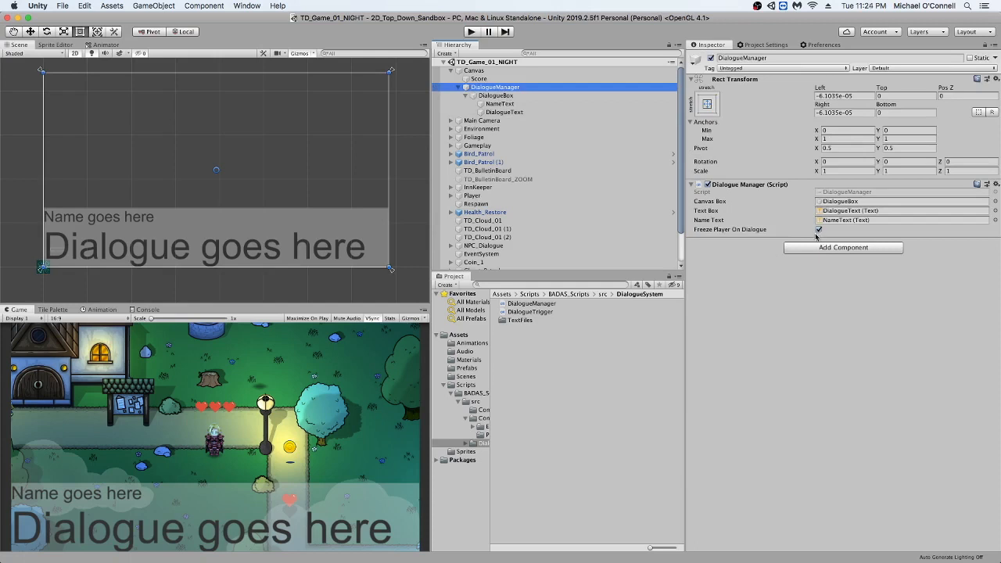
{"action": "left_click", "coordinate": [819, 229]}
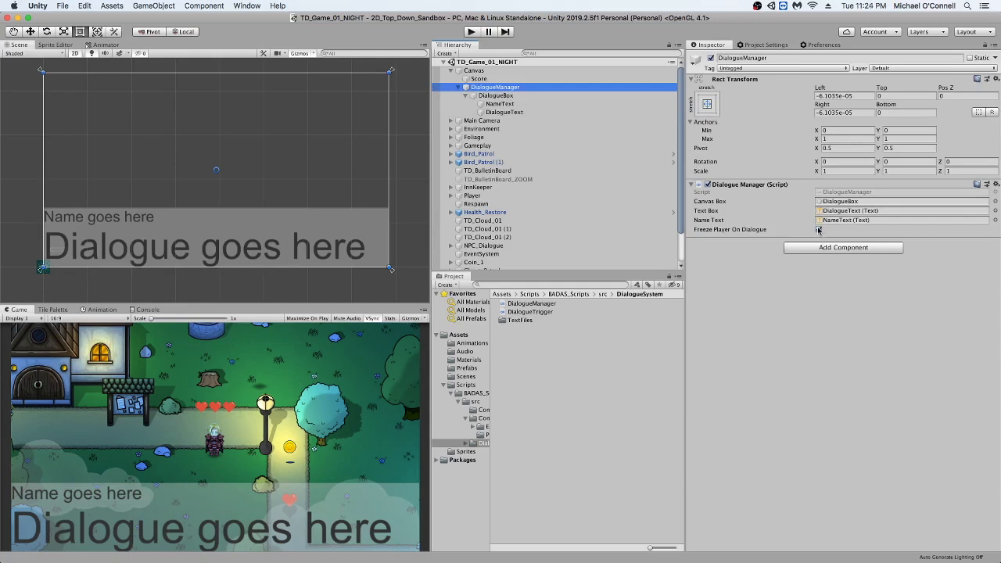
{"action": "left_click", "coordinate": [819, 229]}
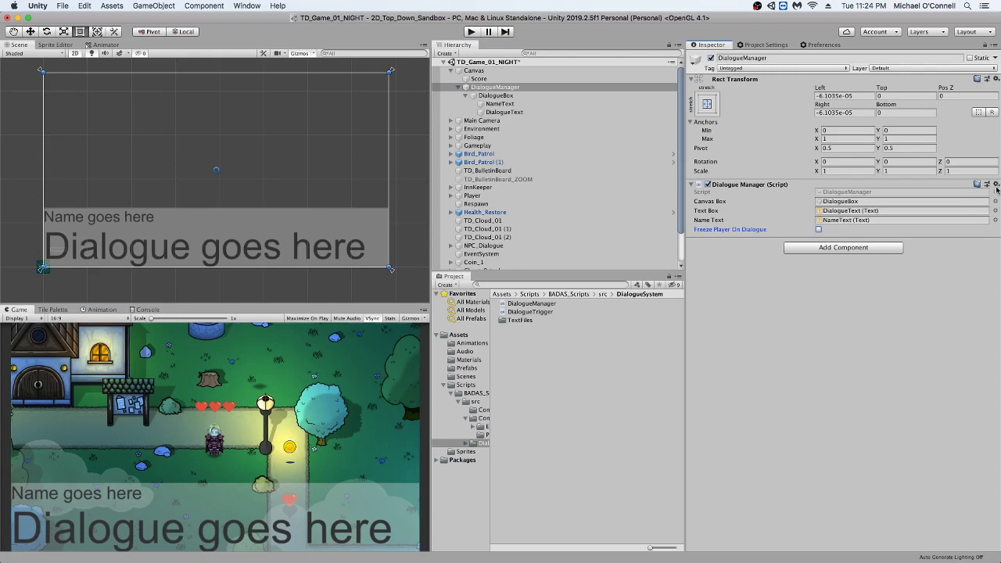
{"action": "mouse_move", "coordinate": [695, 367]}
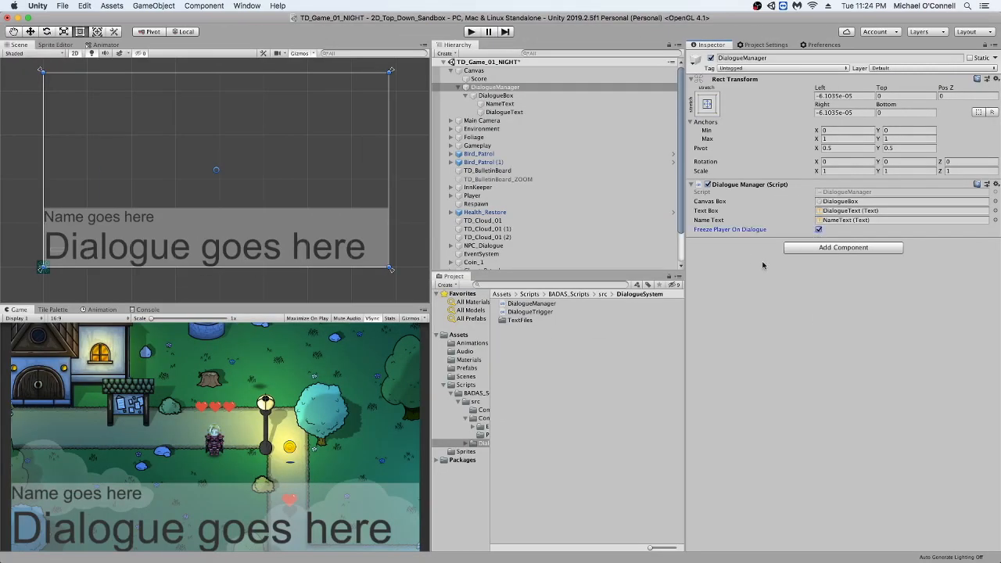
{"action": "mouse_move", "coordinate": [724, 238]}
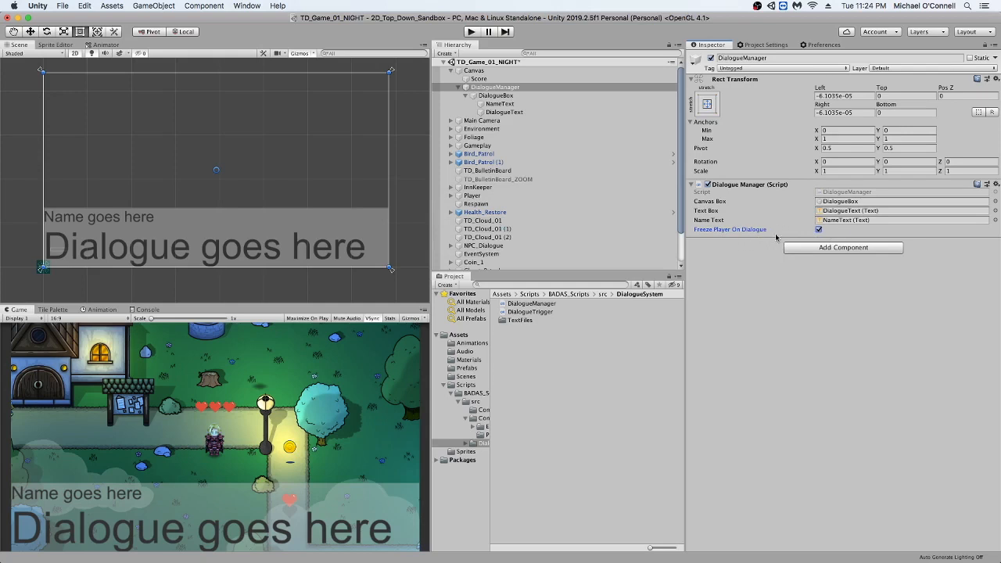
{"action": "left_click", "coordinate": [485, 201]}
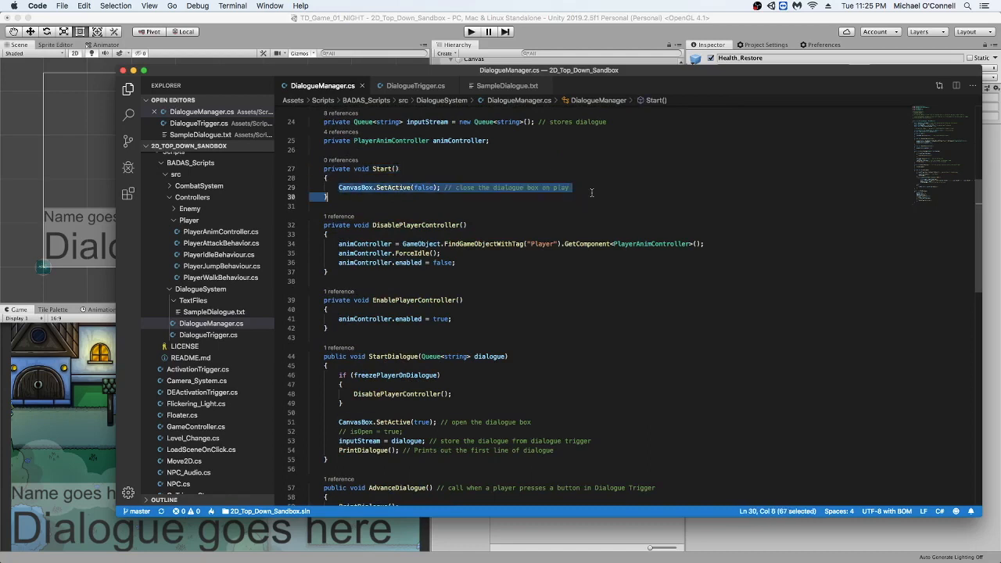
Step: Walk through DialogueManager.cs, highlighting the Start, StartDialogue and AdvanceDialogue methods
{"action": "left_click", "coordinate": [569, 187]}
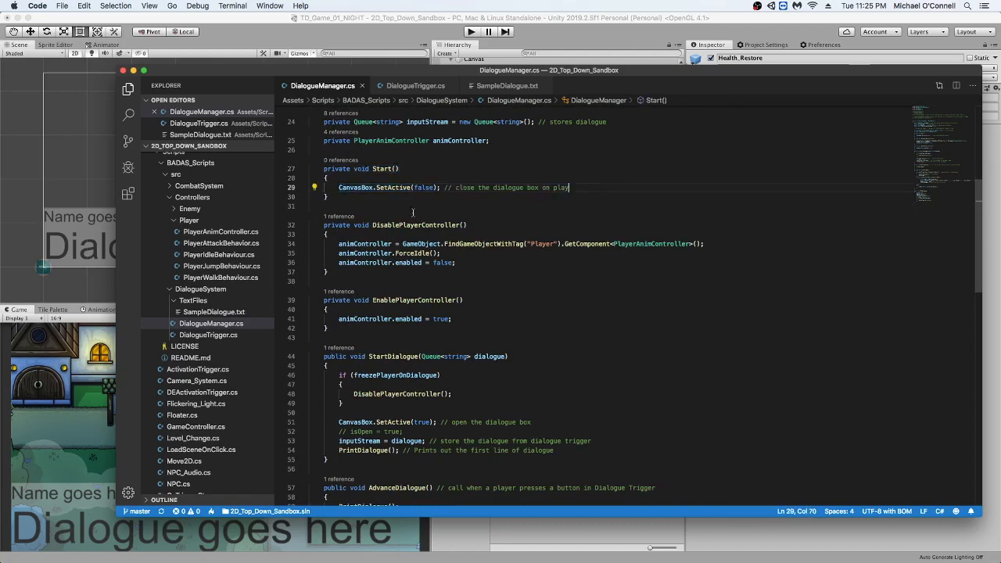
{"action": "mouse_move", "coordinate": [520, 264]}
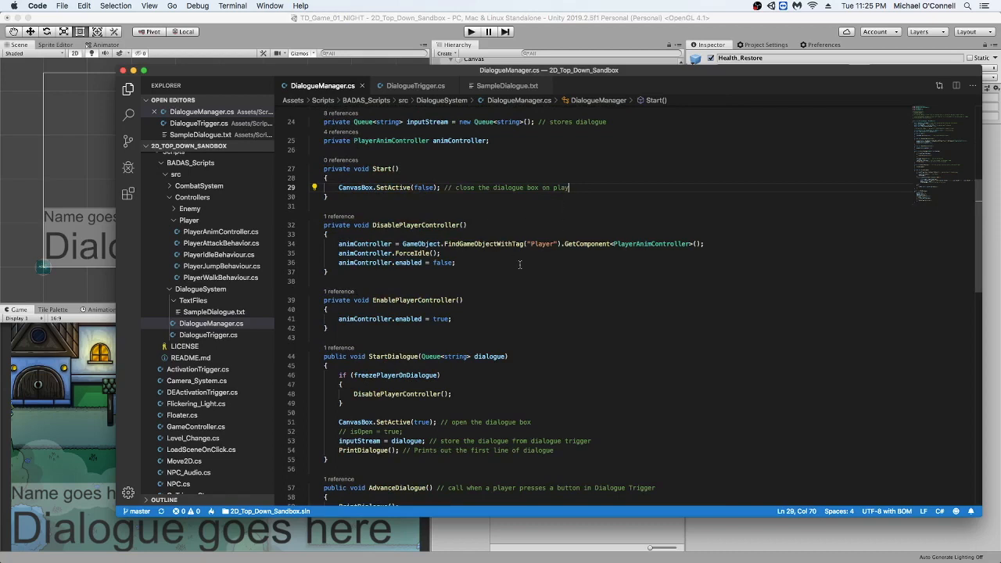
{"action": "scroll", "scroll_direction": "down", "scroll_amount": 3}
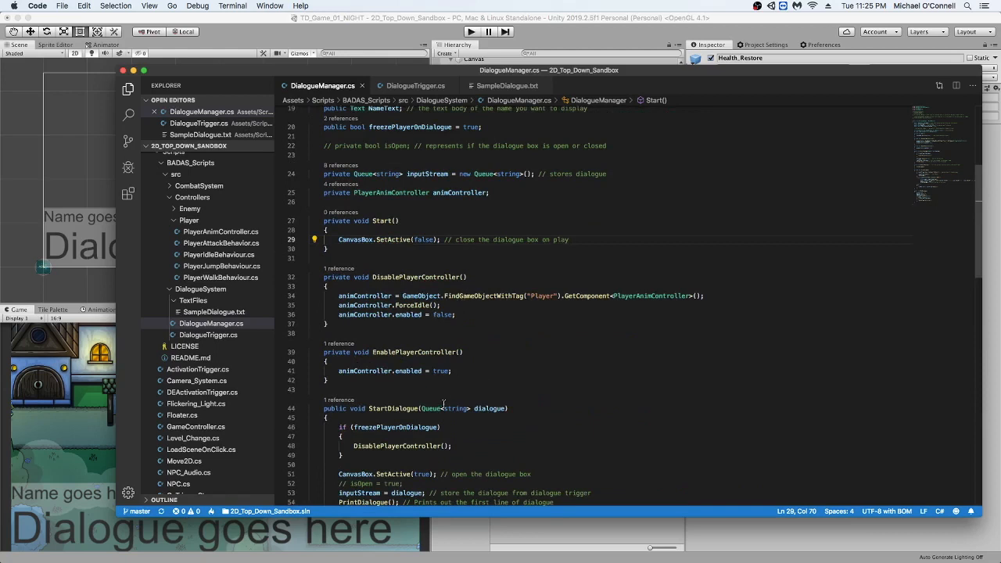
{"action": "left_click_drag", "start_coordinate": [339, 427], "coordinate": [452, 446]}
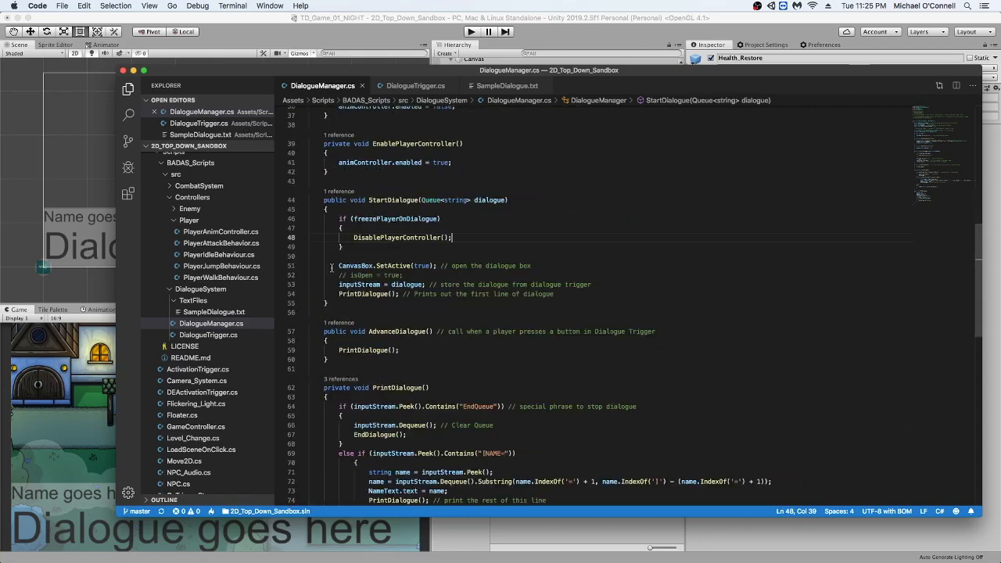
{"action": "triple_click", "coordinate": [430, 266]}
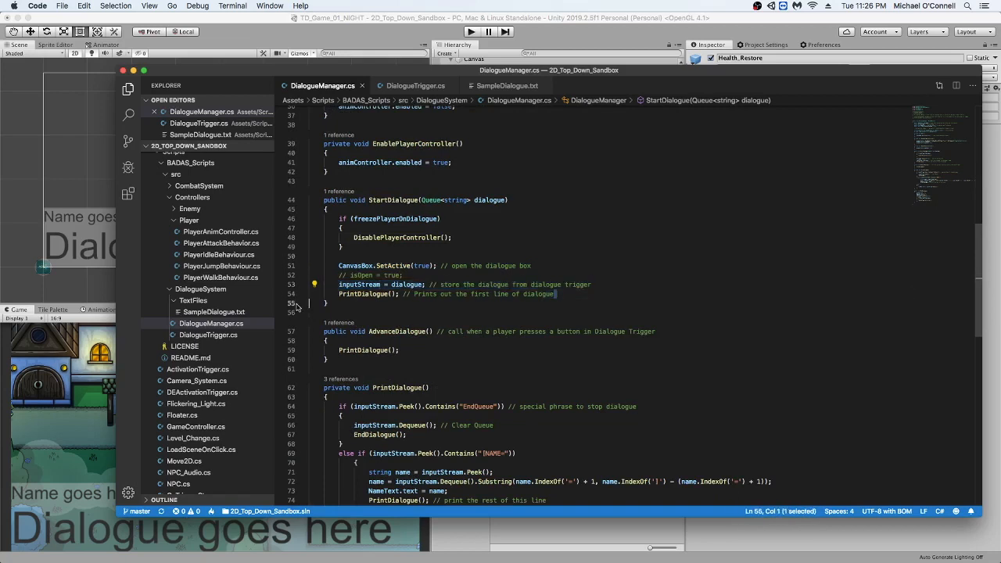
{"action": "left_click_drag", "start_coordinate": [399, 294], "coordinate": [555, 293]}
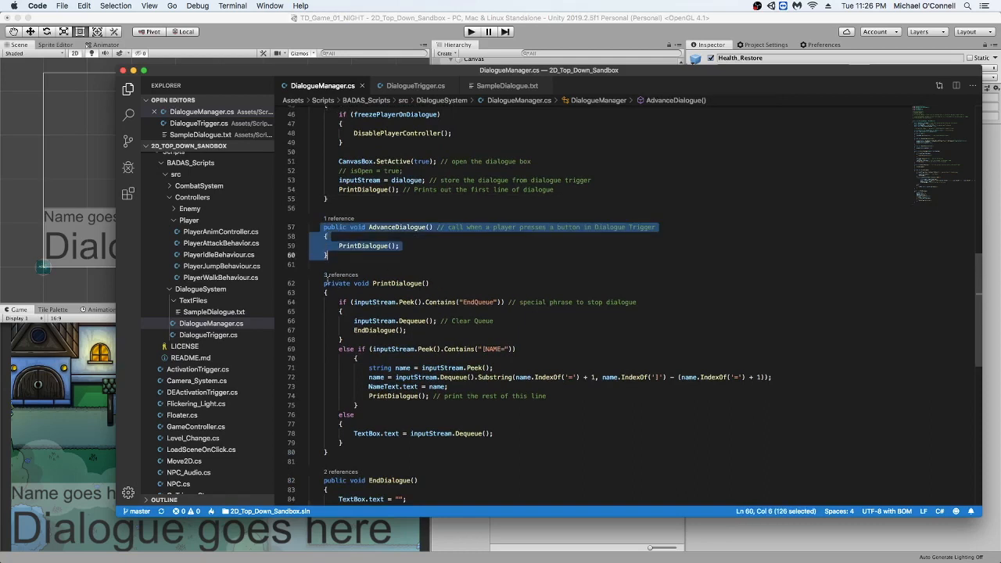
{"action": "scroll", "scroll_direction": "down", "scroll_amount": 3}
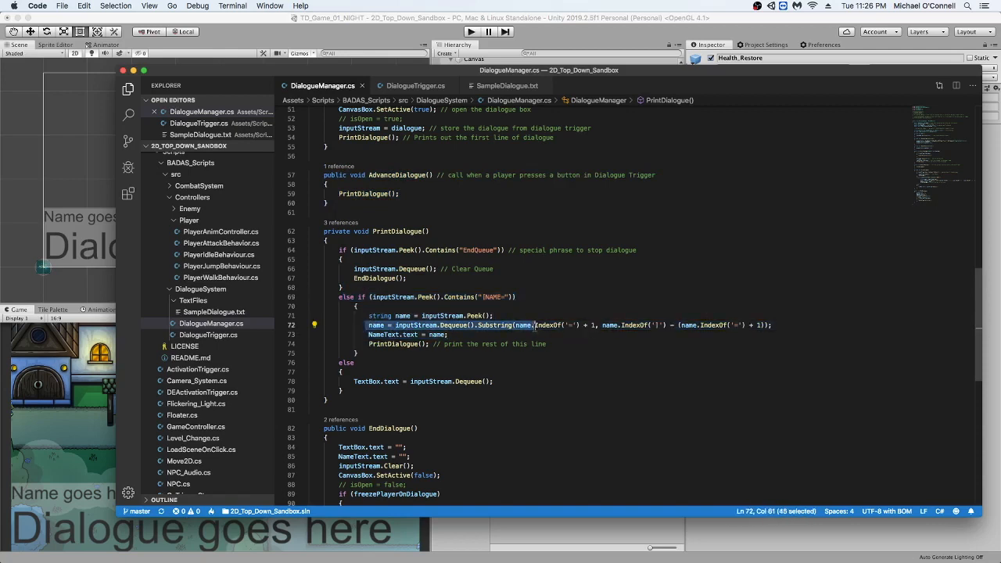
{"action": "left_click_drag", "start_coordinate": [532, 325], "coordinate": [546, 344]}
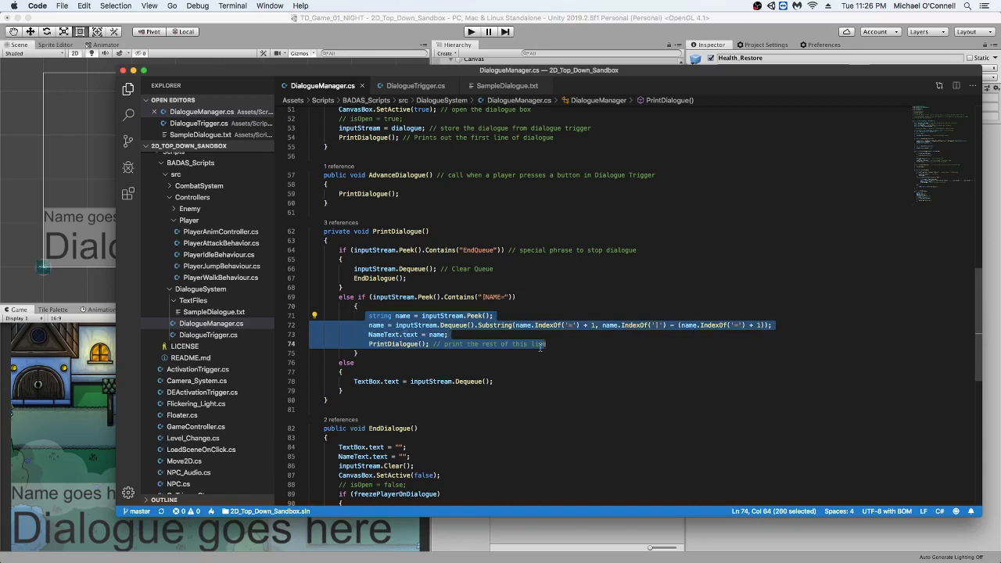
{"action": "scroll", "scroll_direction": "down", "scroll_amount": 3}
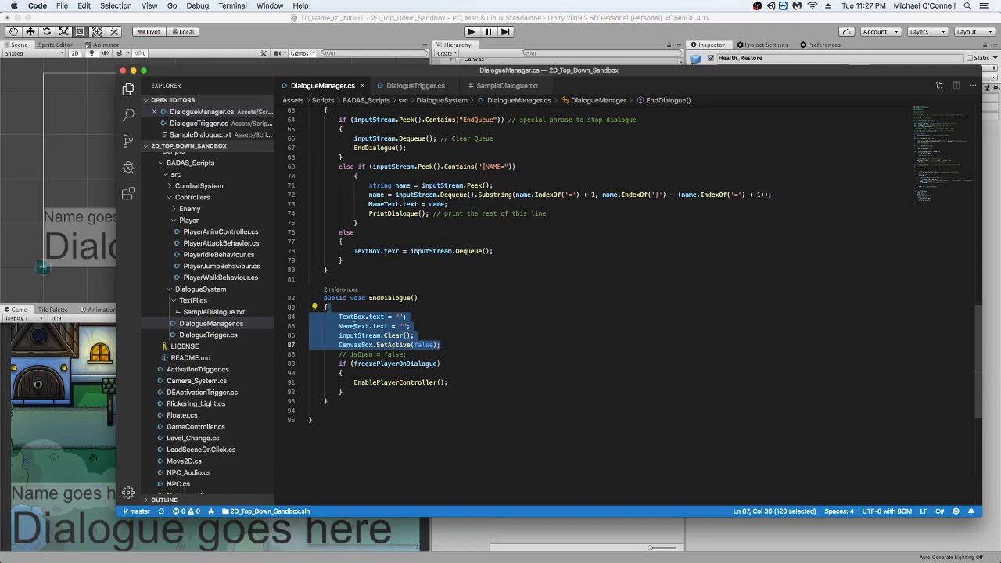
{"action": "mouse_move", "coordinate": [426, 374]}
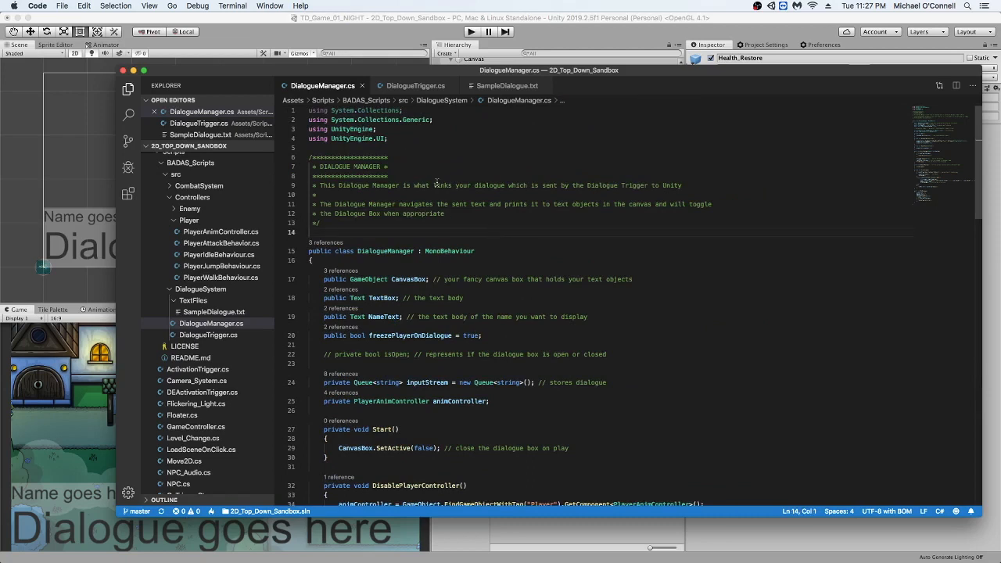
{"action": "left_click", "coordinate": [415, 85]}
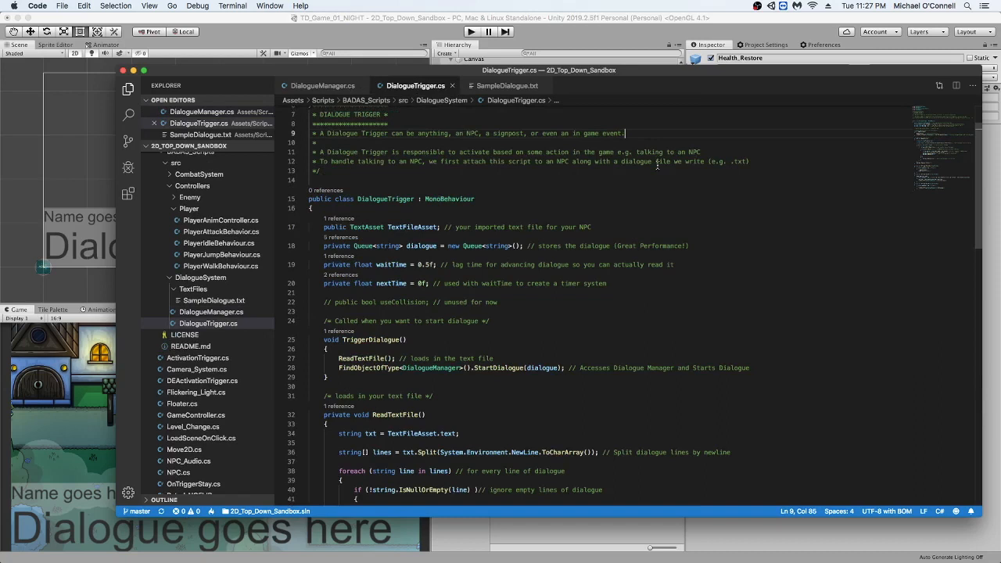
{"action": "scroll", "scroll_direction": "down", "scroll_amount": 3}
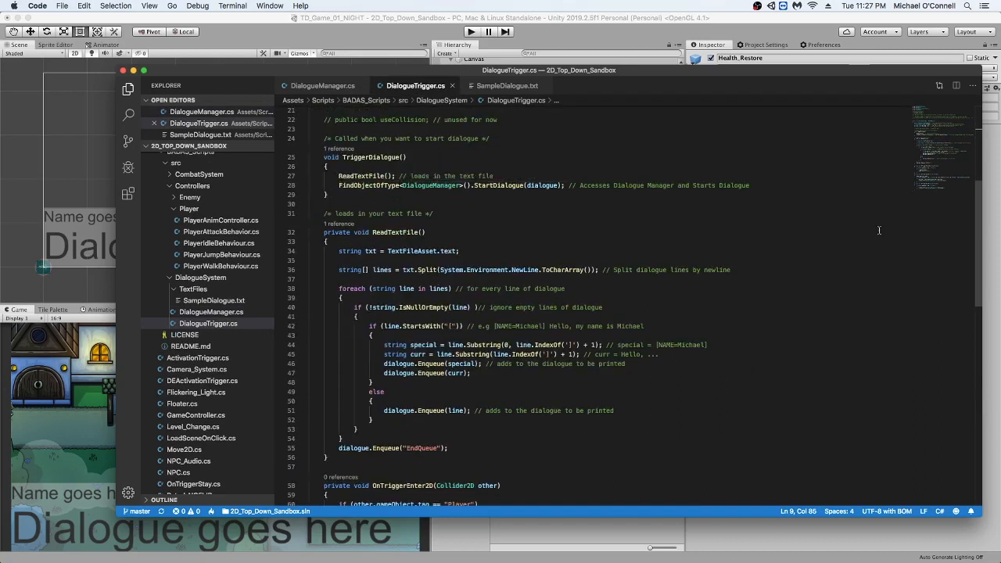
{"action": "mouse_move", "coordinate": [554, 201]}
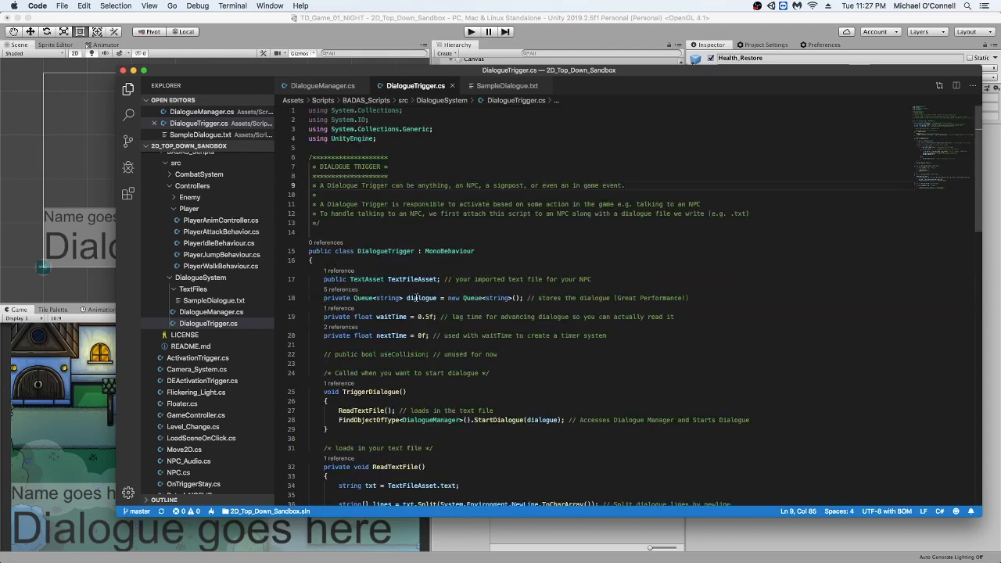
{"action": "scroll", "scroll_direction": "down", "scroll_amount": 3}
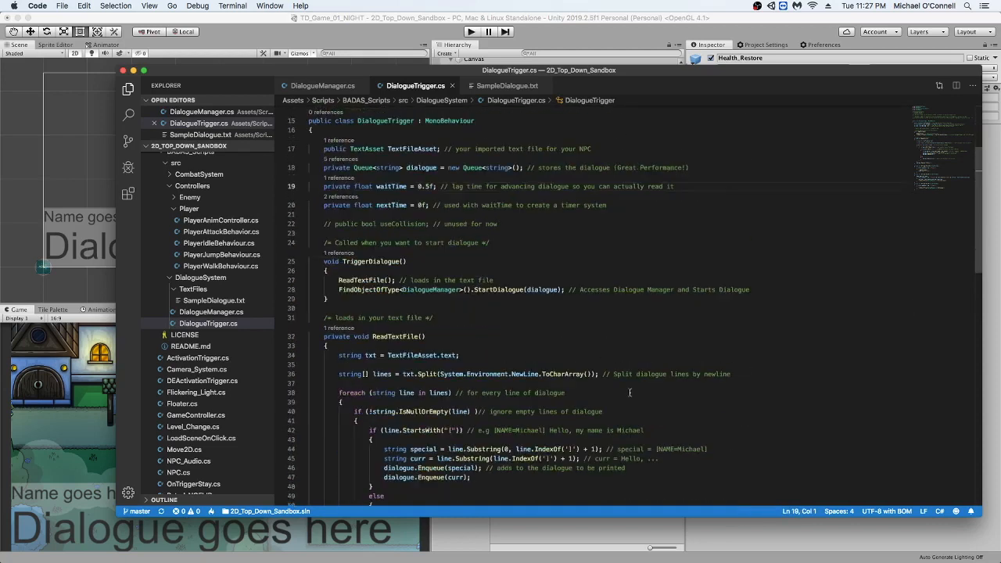
{"action": "scroll", "scroll_direction": "down", "scroll_amount": 3}
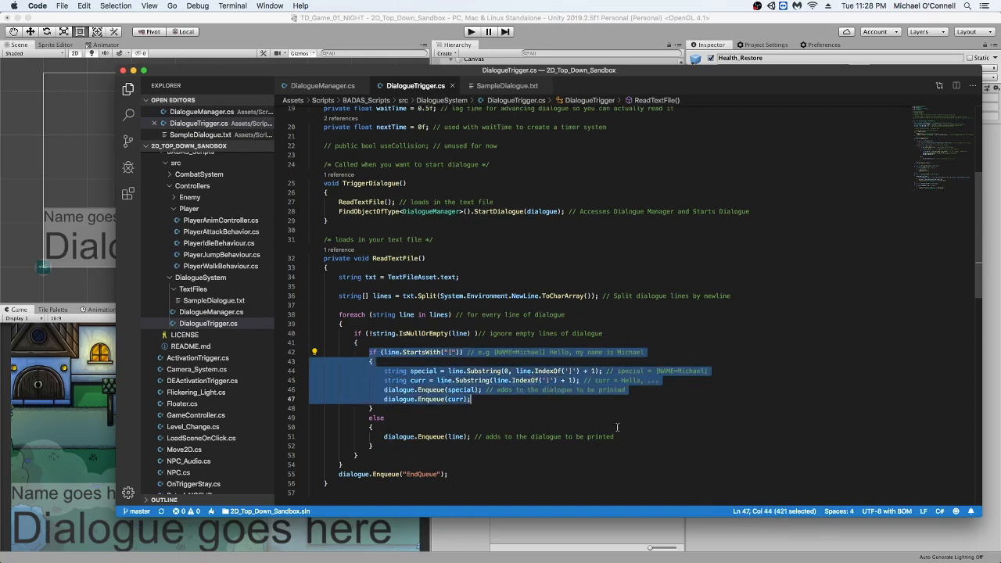
{"action": "mouse_move", "coordinate": [544, 387]}
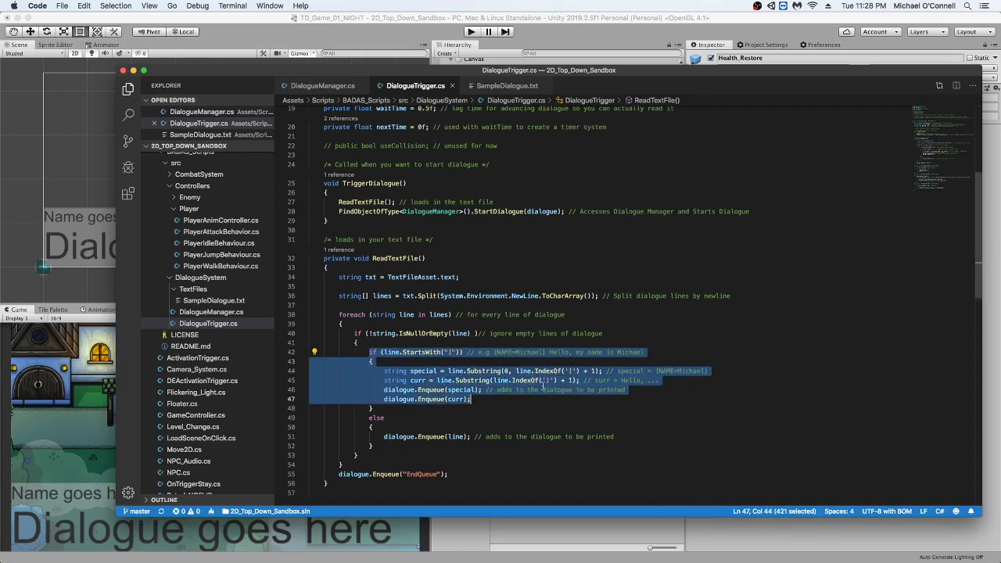
{"action": "mouse_move", "coordinate": [491, 485]}
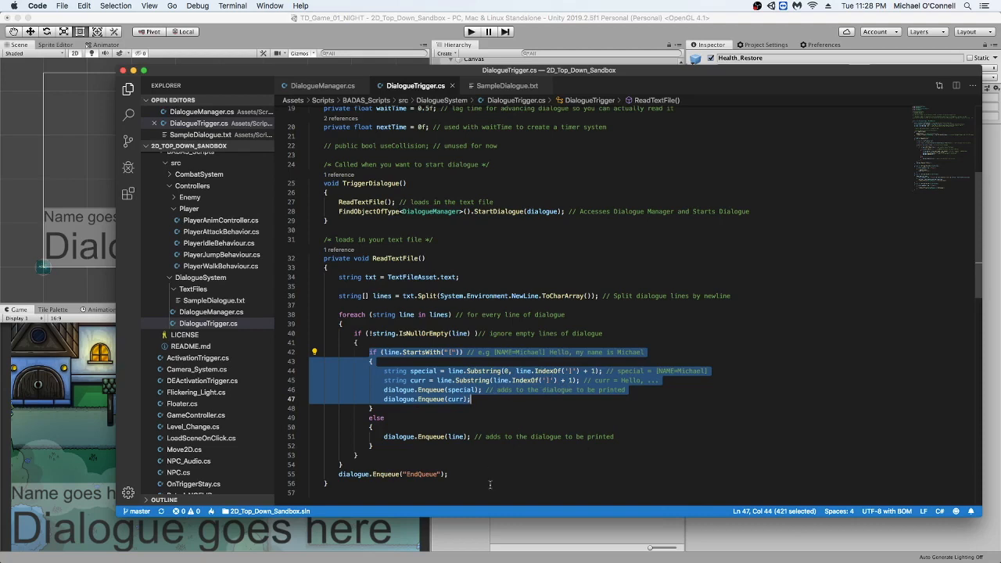
{"action": "scroll", "scroll_direction": "down", "scroll_amount": 3}
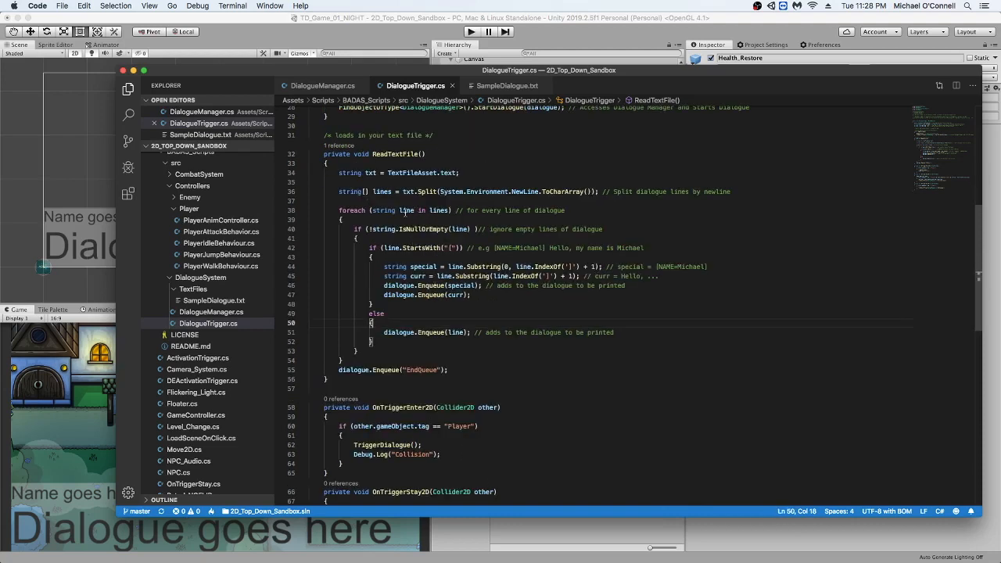
{"action": "scroll", "scroll_direction": "down", "scroll_amount": 3}
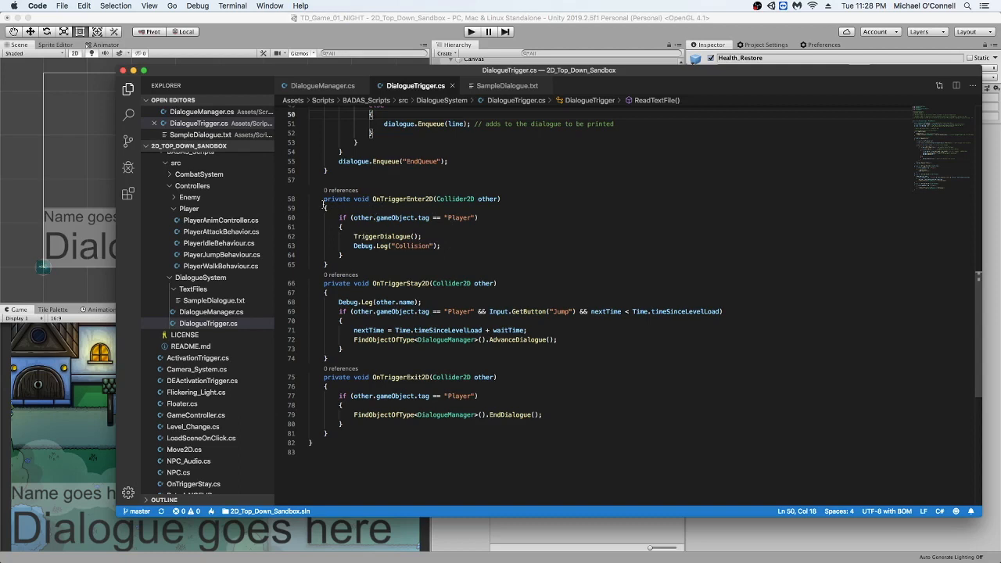
Step: Highlight the OnTriggerStay2D handler code in DialogueTrigger.cs
{"action": "left_click_drag", "start_coordinate": [326, 198], "coordinate": [342, 255]}
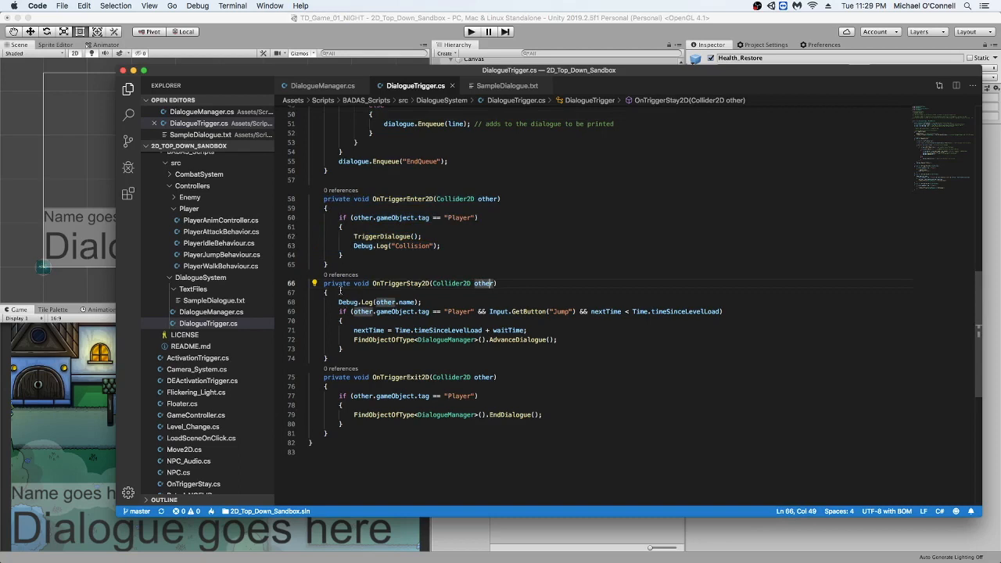
{"action": "left_click_drag", "start_coordinate": [496, 283], "coordinate": [341, 321]}
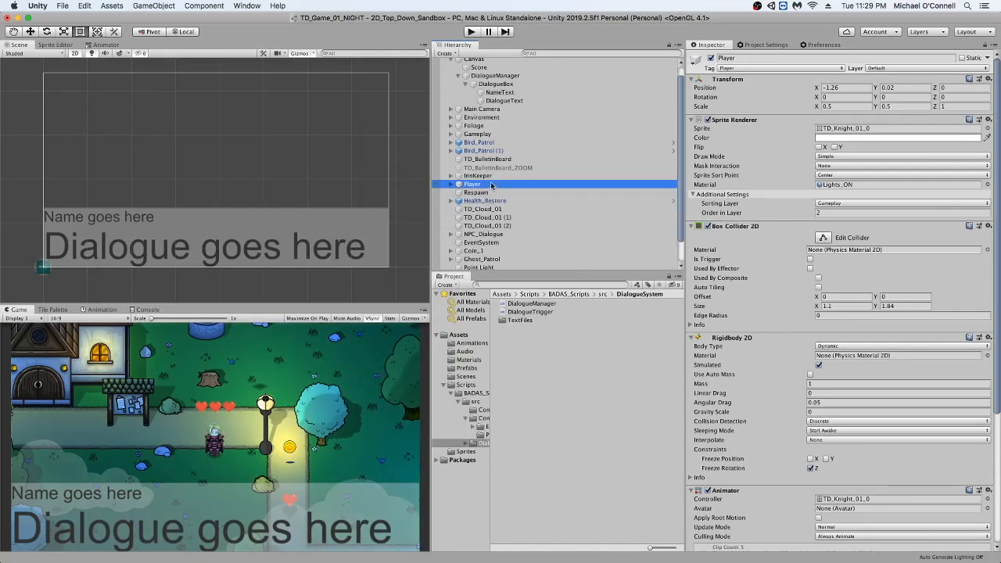
Step: Add a Box Collider 2D to InnKeeper and mark it Is Trigger
{"action": "left_click", "coordinate": [477, 175]}
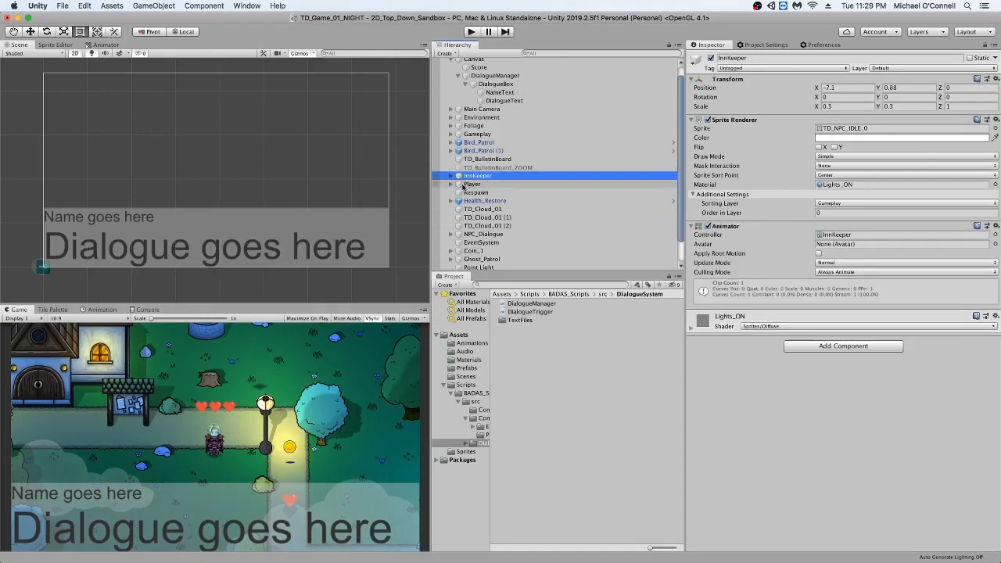
{"action": "left_click", "coordinate": [484, 234]}
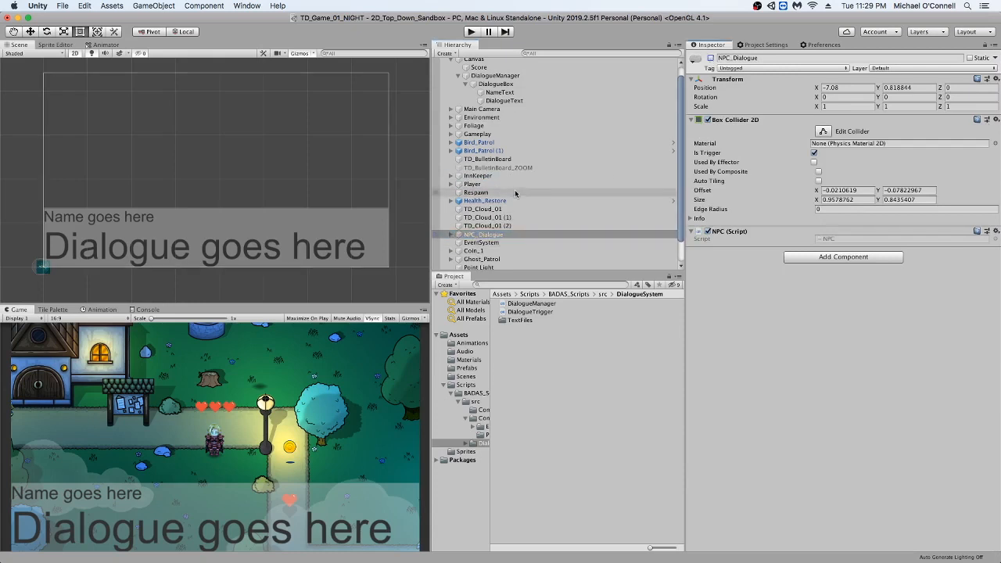
{"action": "left_click", "coordinate": [477, 175]}
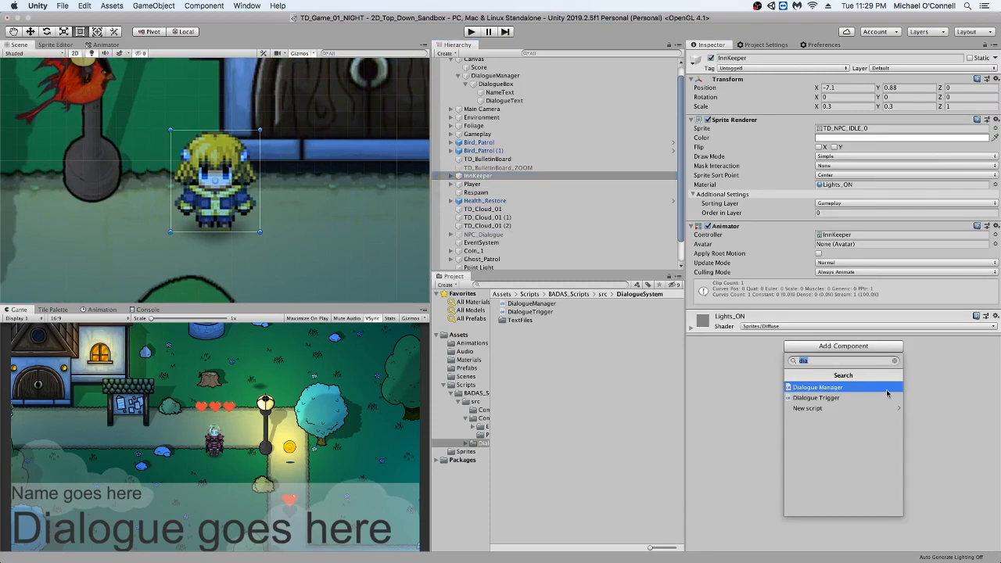
{"action": "type", "text": "bo"}
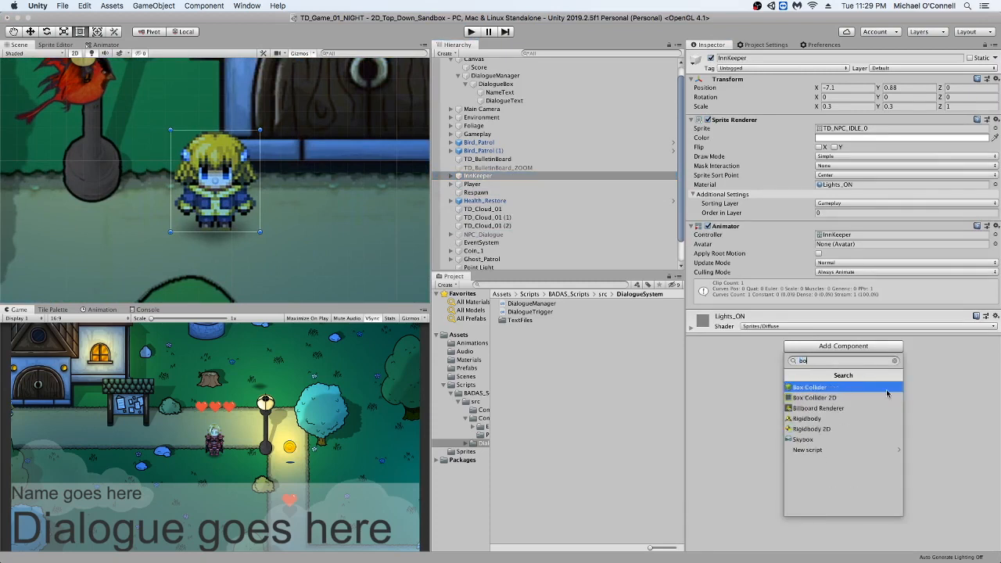
{"action": "left_click", "coordinate": [814, 398]}
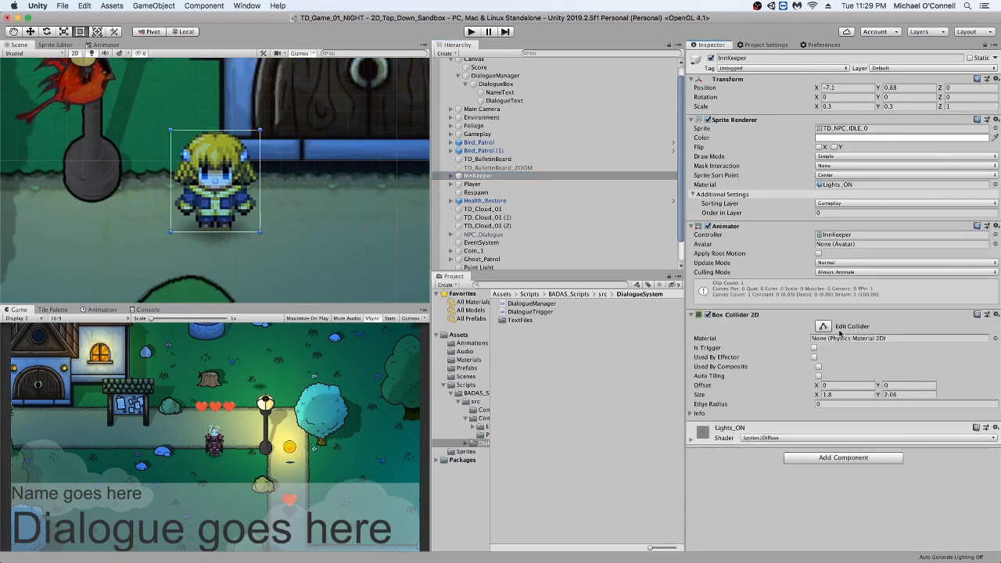
{"action": "left_click", "coordinate": [815, 348]}
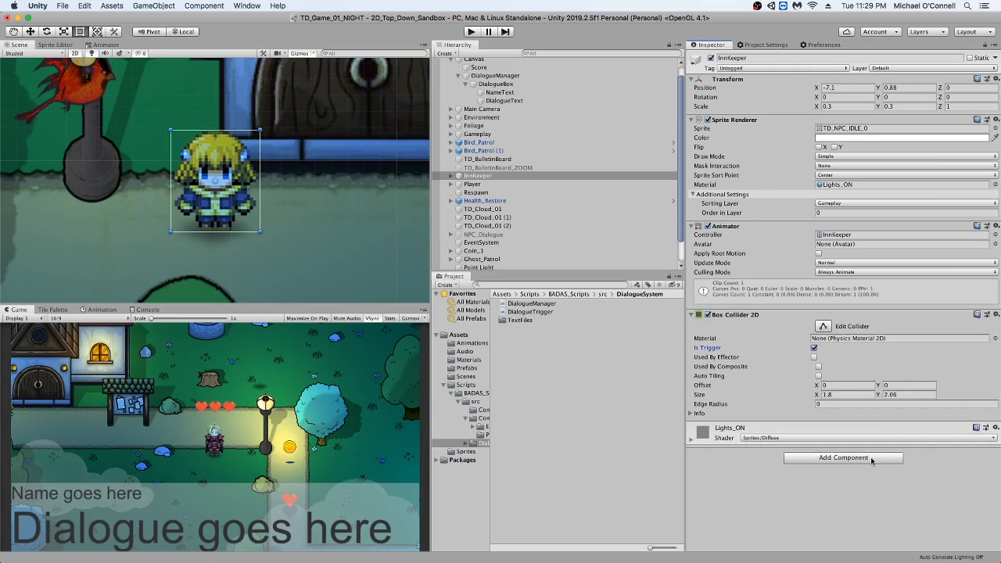
Step: Attach the Dialogue Trigger script to InnKeeper and pick its dialogue text file
{"action": "left_click", "coordinate": [844, 457]}
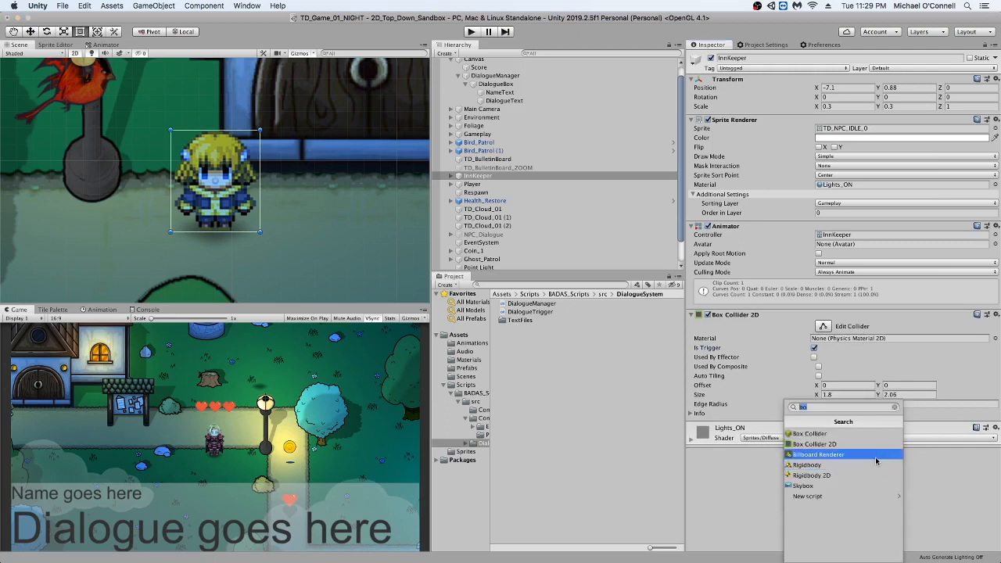
{"action": "type", "text": "dia"}
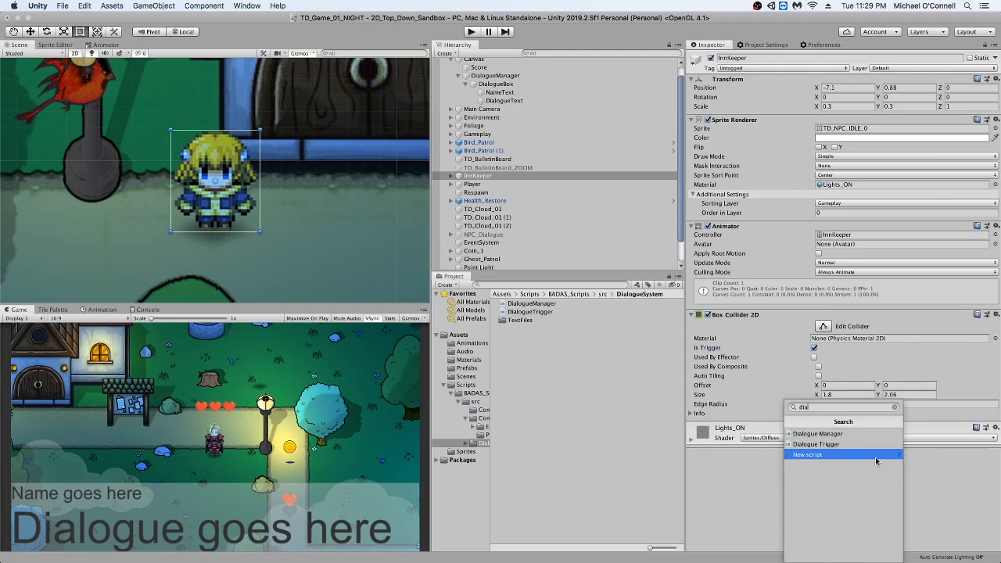
{"action": "left_click", "coordinate": [816, 445]}
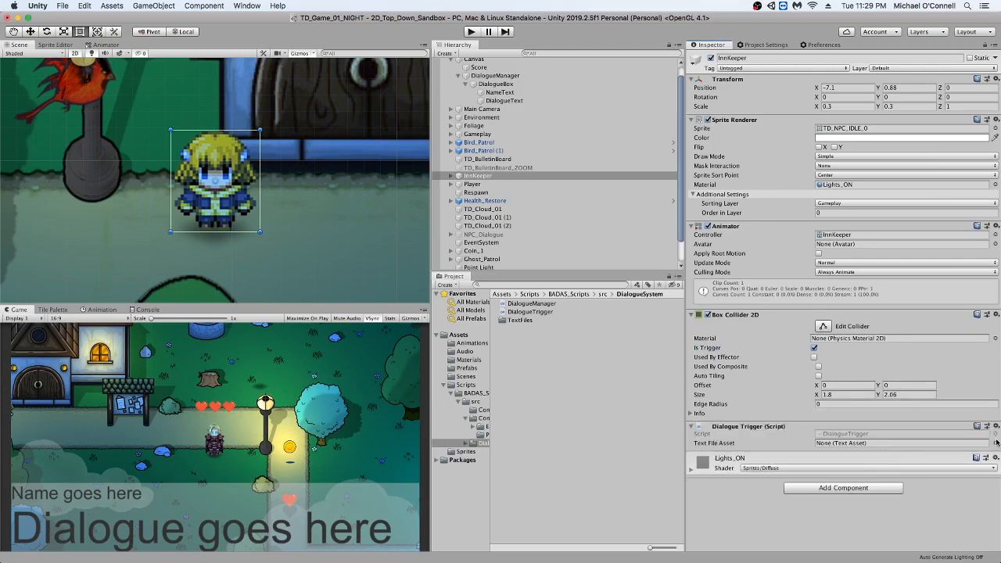
{"action": "left_click", "coordinate": [996, 443]}
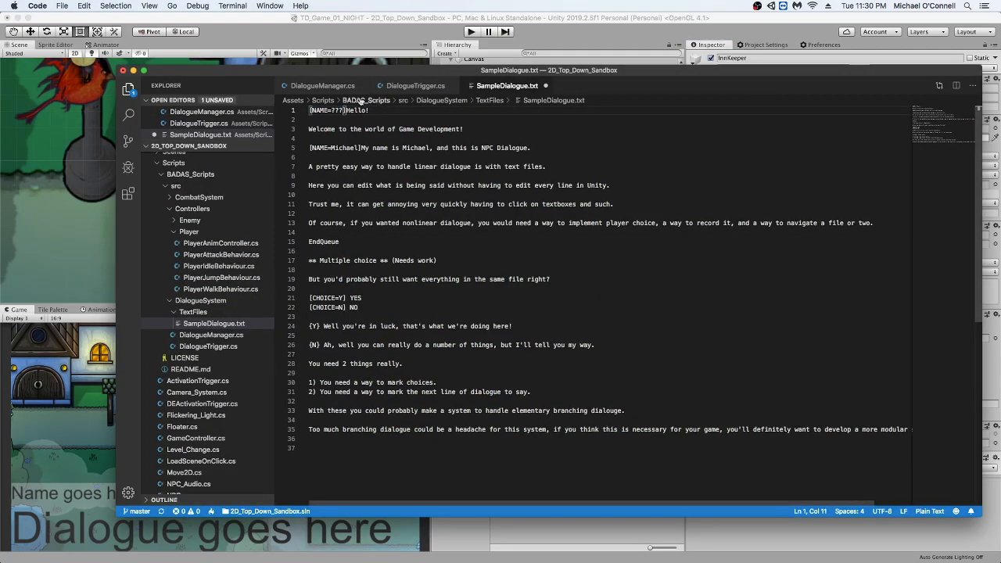
Step: Inspect SampleDialogue.txt in VS Code, selecting its name tag and EndQueue end marker lines
{"action": "double_click", "coordinate": [326, 110]}
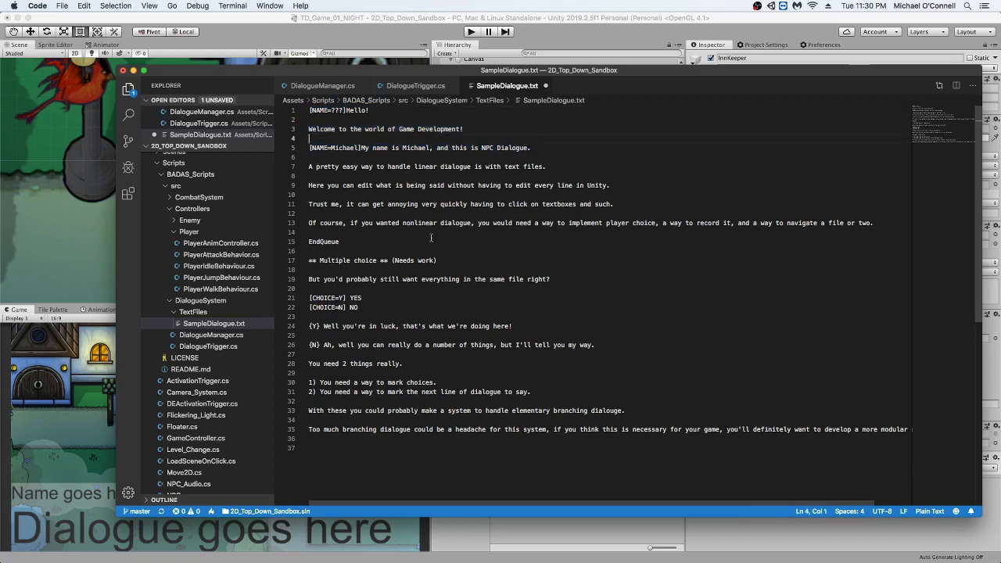
{"action": "double_click", "coordinate": [329, 241]}
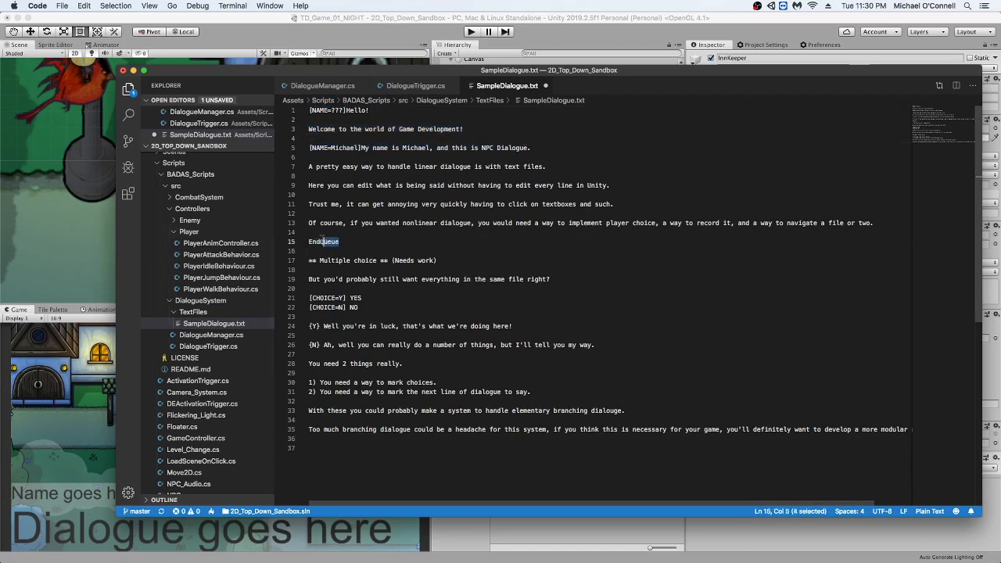
{"action": "double_click", "coordinate": [323, 242]}
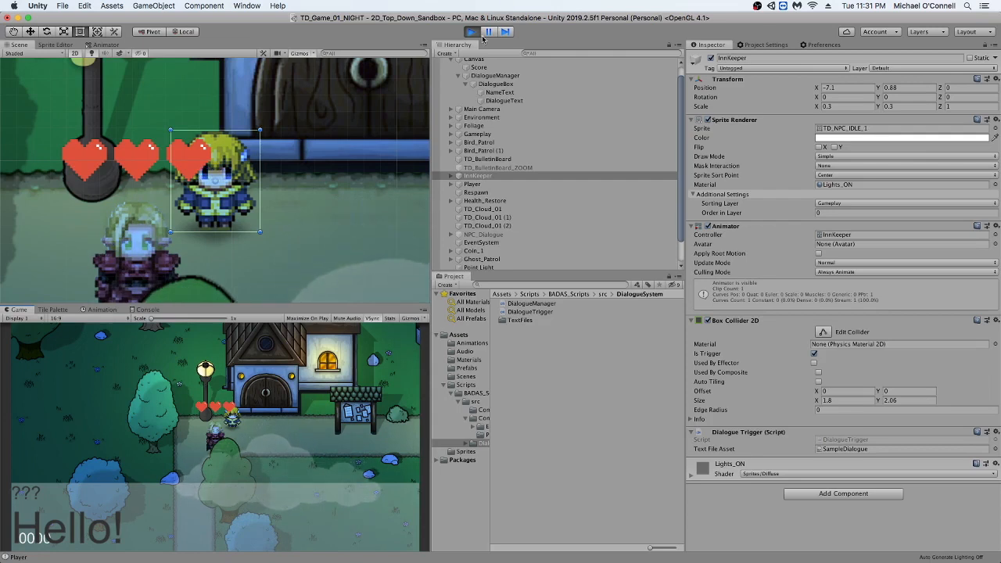
Step: Stop play mode after the InnKeeper's dialogue shows '???' saying 'Hello!'
{"action": "left_click", "coordinate": [471, 31]}
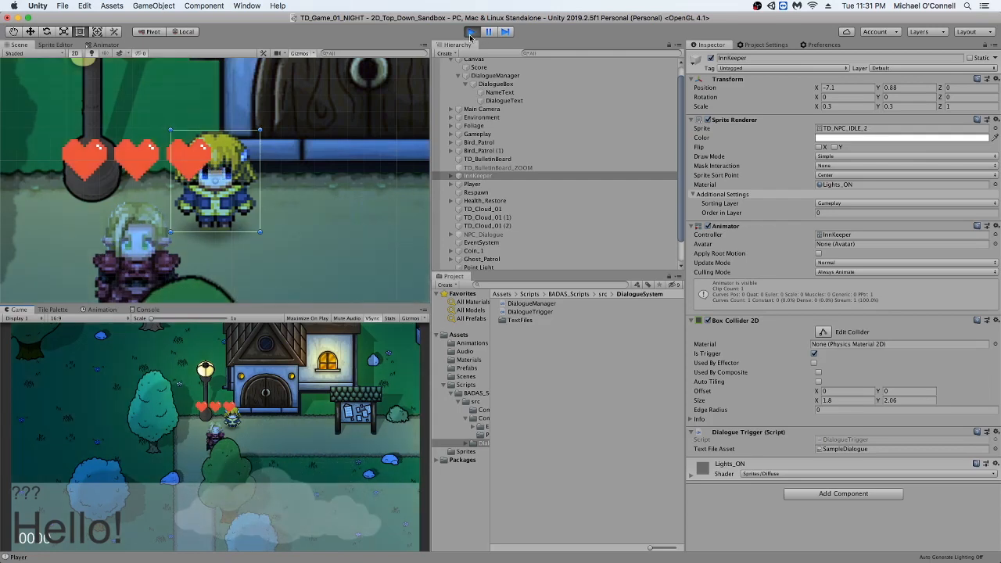